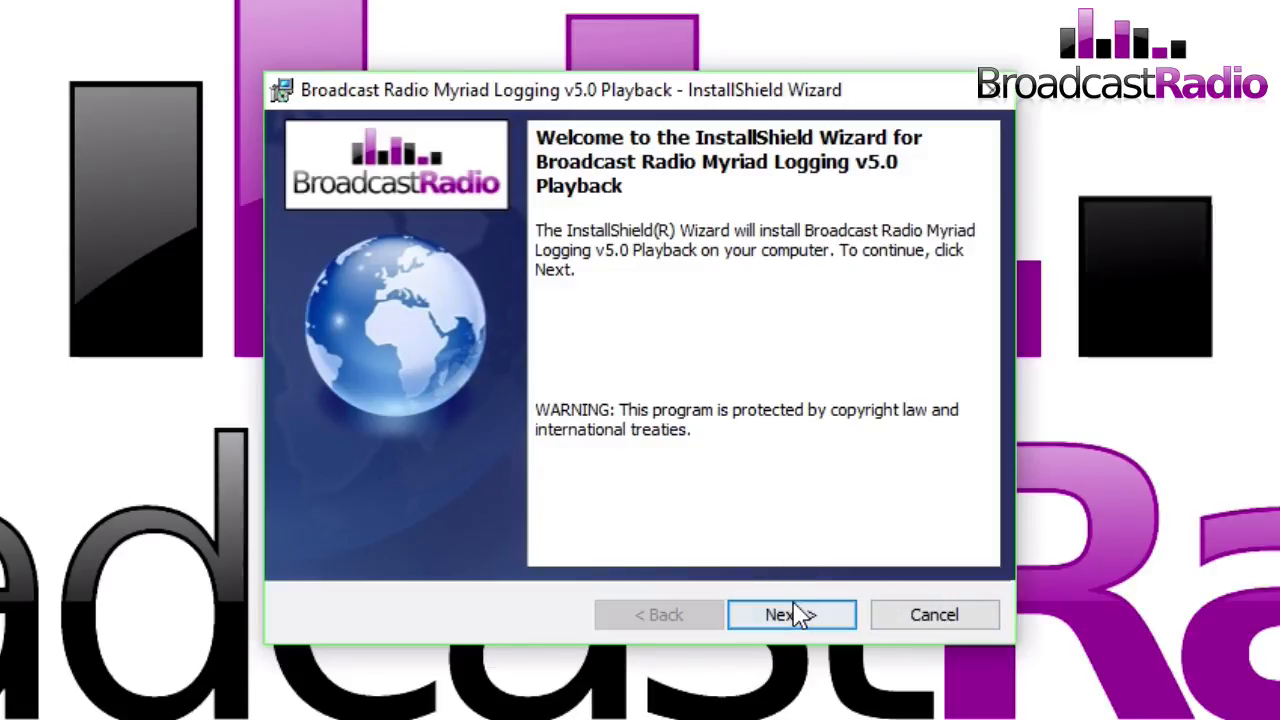
Install Myriad Logging v5.0 Playback, accepting the licence and approving the UAC prompt
{"action": "left_click", "coordinate": [790, 614]}
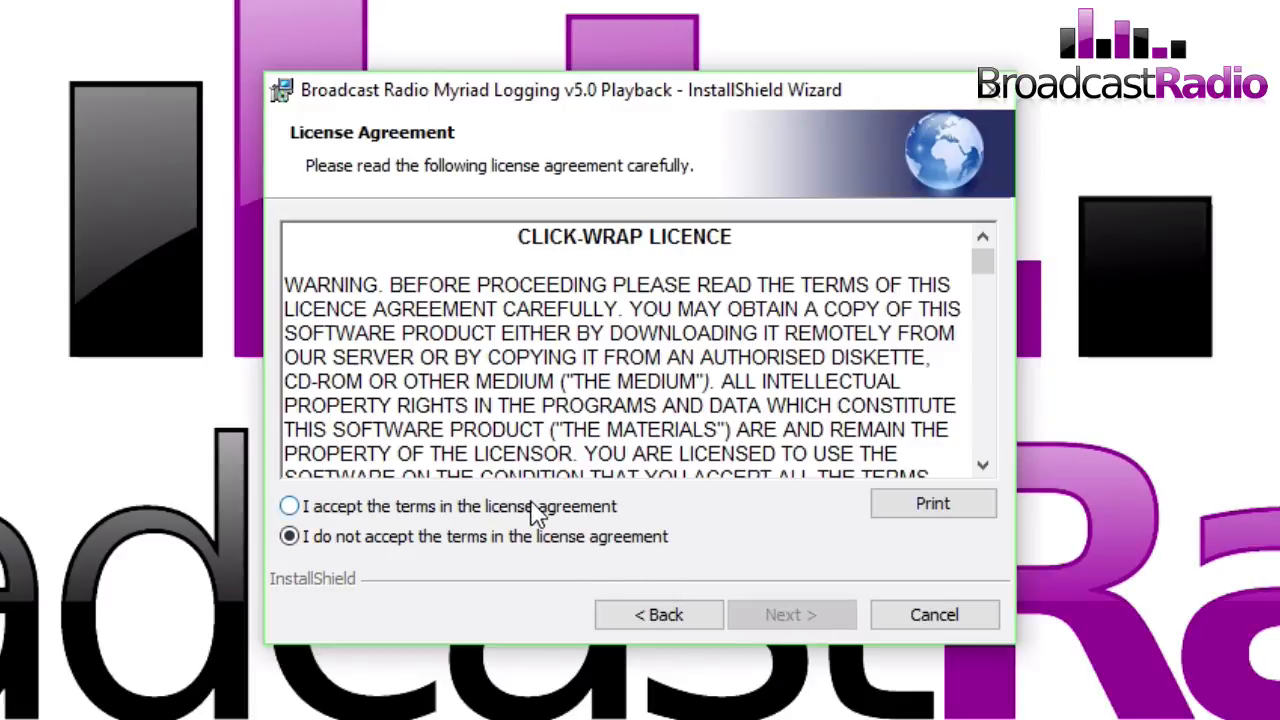
{"action": "left_click", "coordinate": [289, 506]}
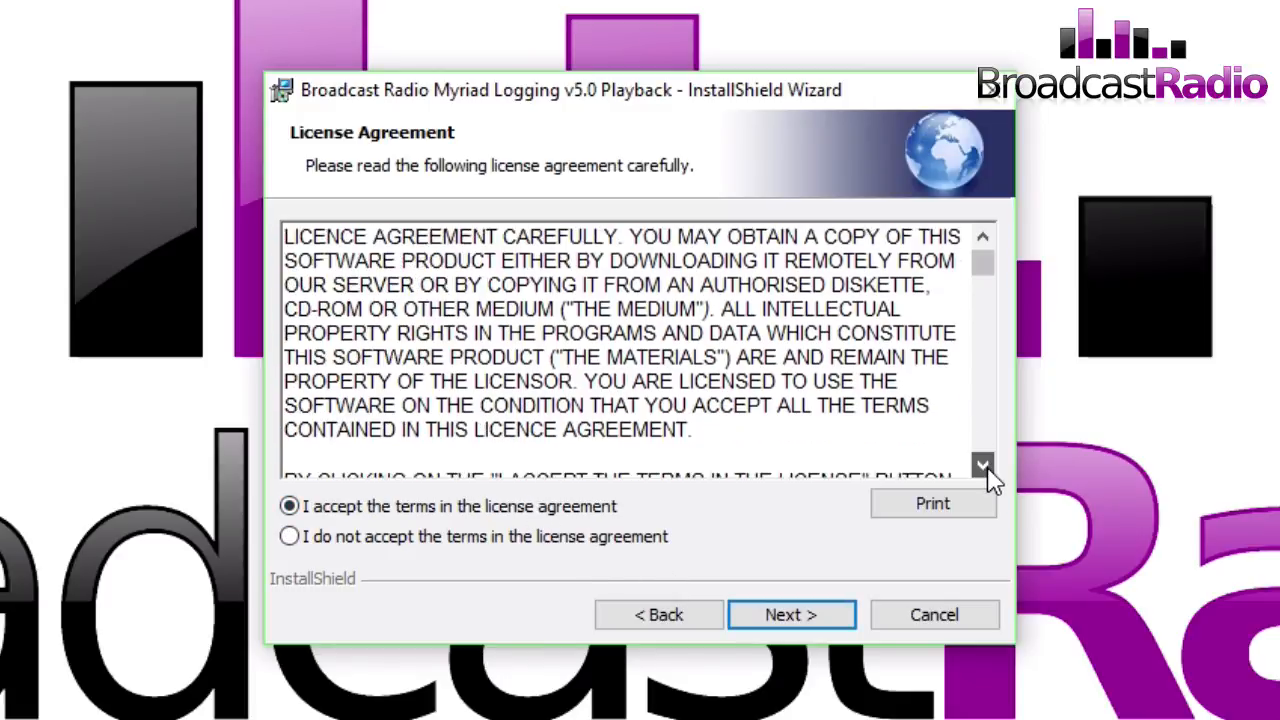
{"action": "left_click", "coordinate": [982, 465]}
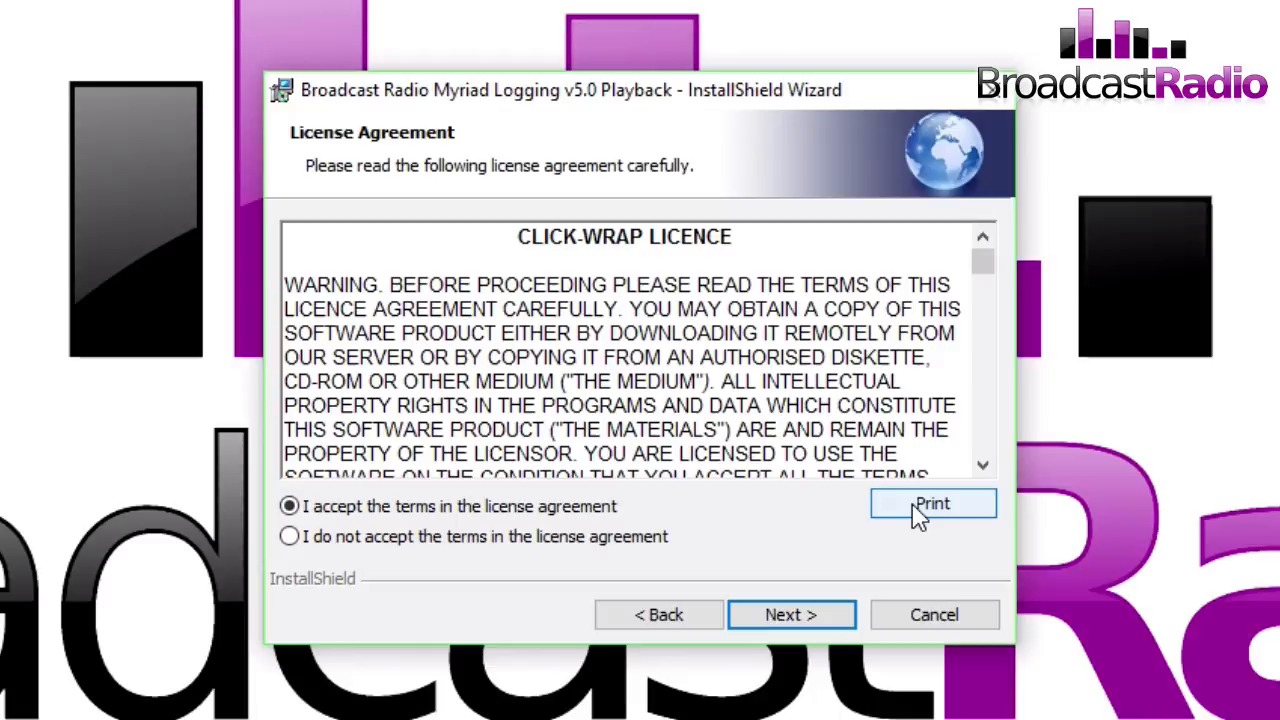
{"action": "left_click", "coordinate": [791, 614]}
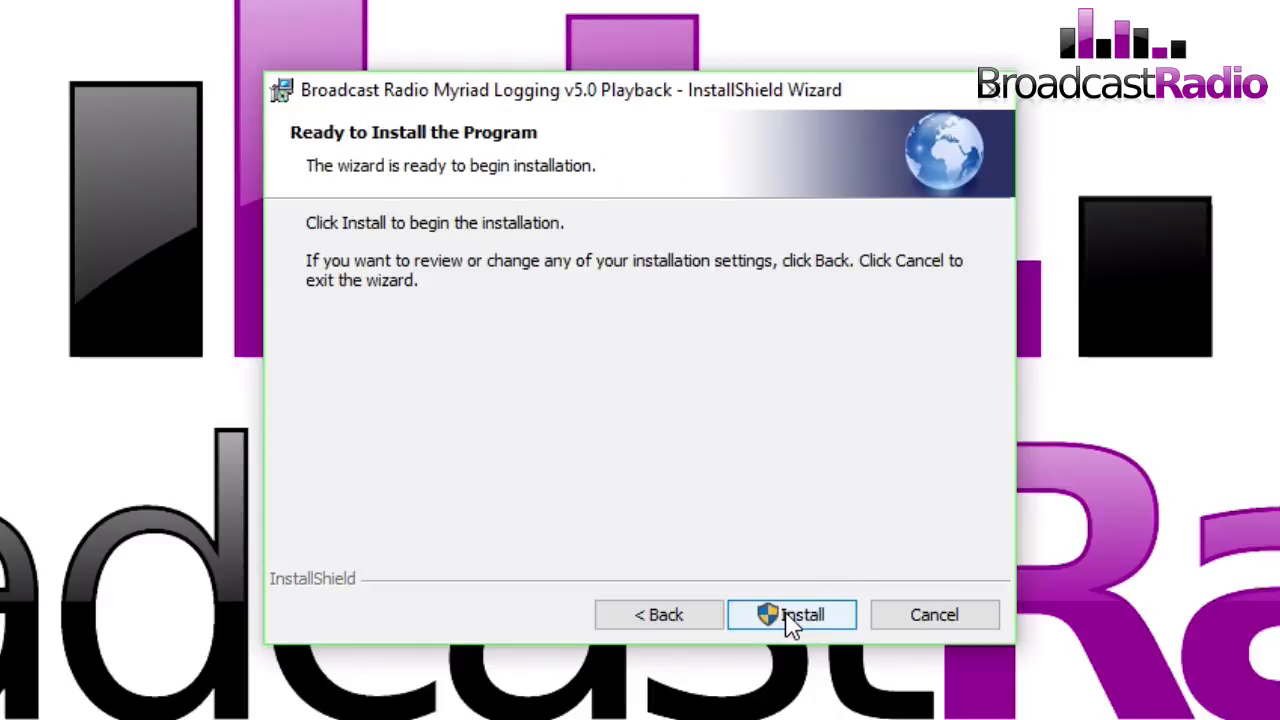
{"action": "left_click", "coordinate": [792, 614]}
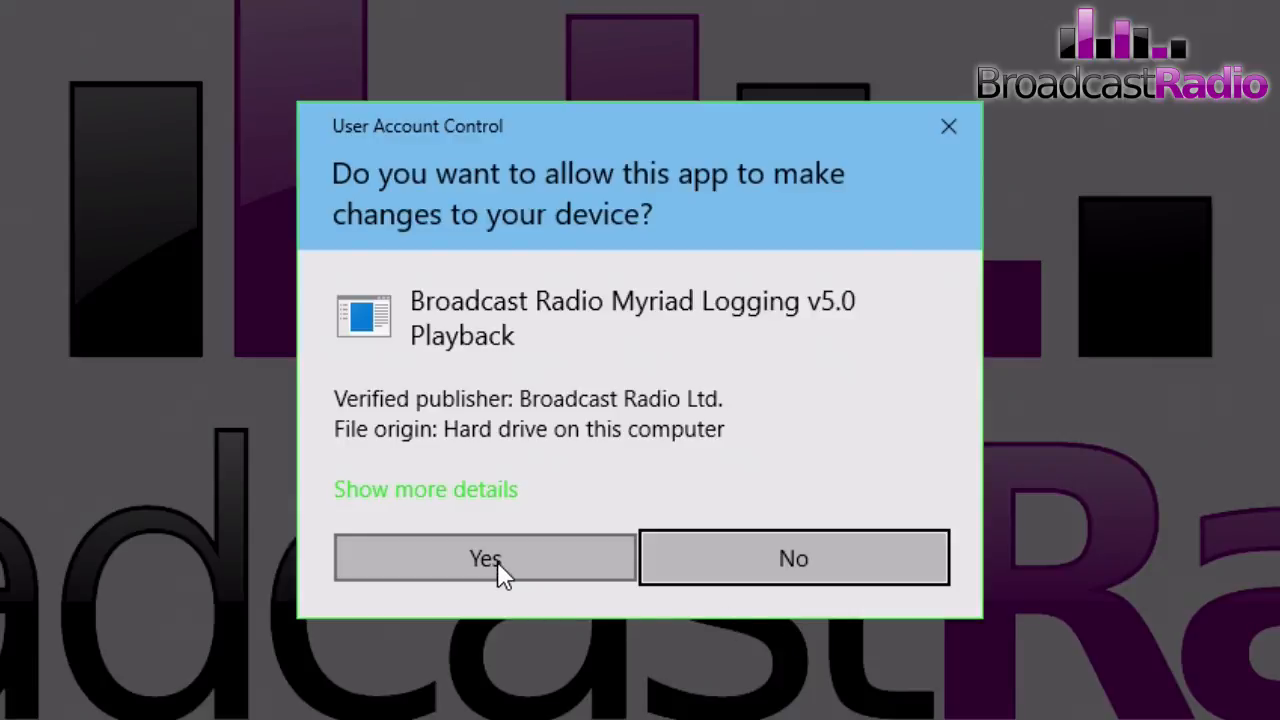
{"action": "left_click", "coordinate": [484, 558]}
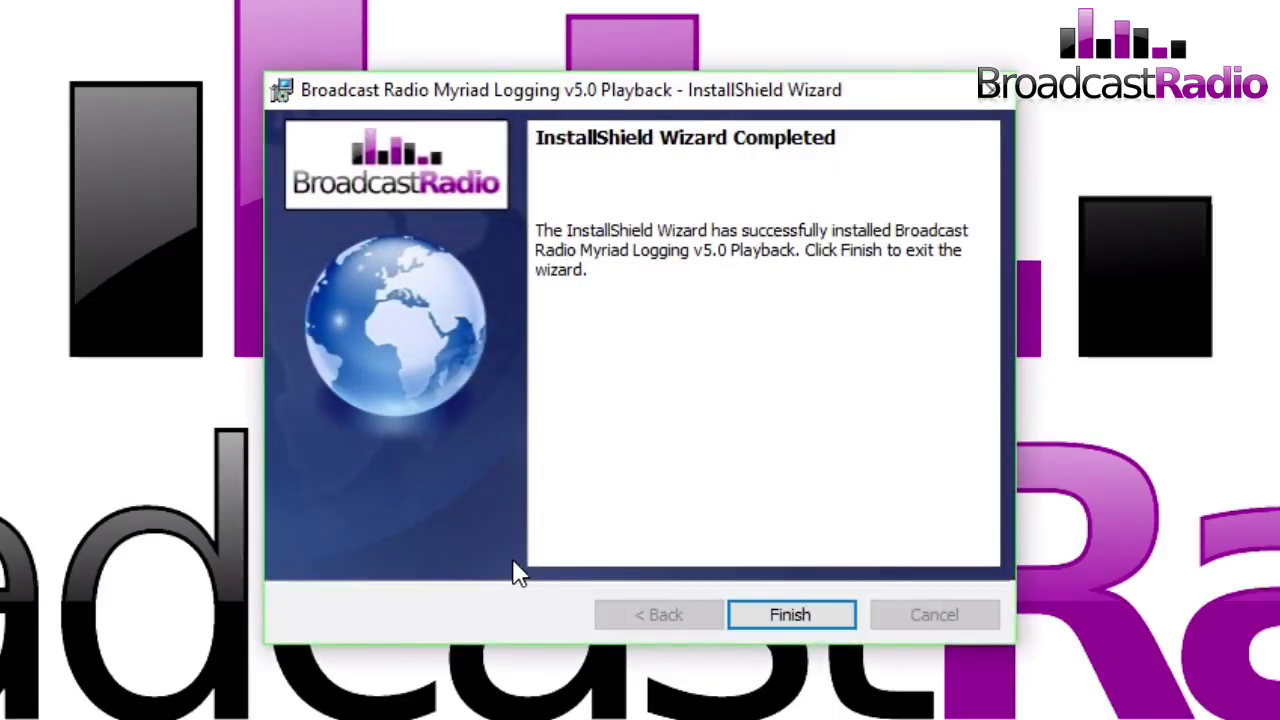
{"action": "left_click", "coordinate": [790, 615]}
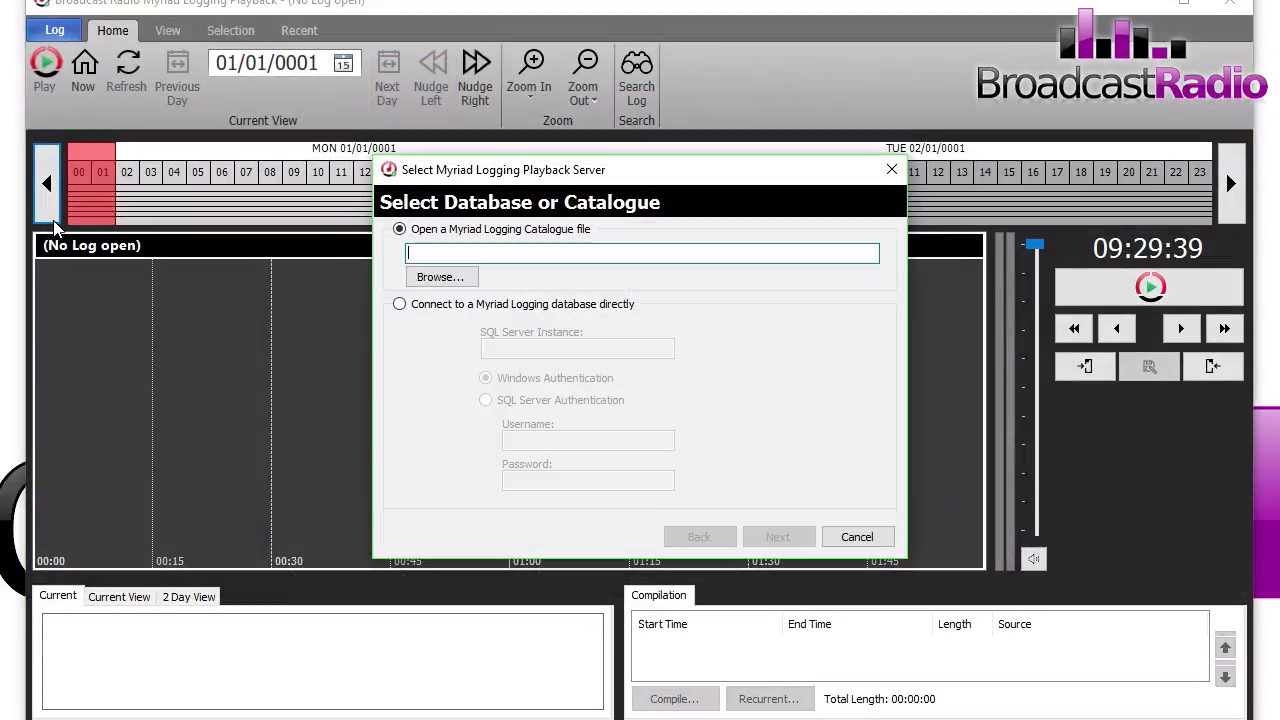
{"action": "mouse_move", "coordinate": [360, 322]}
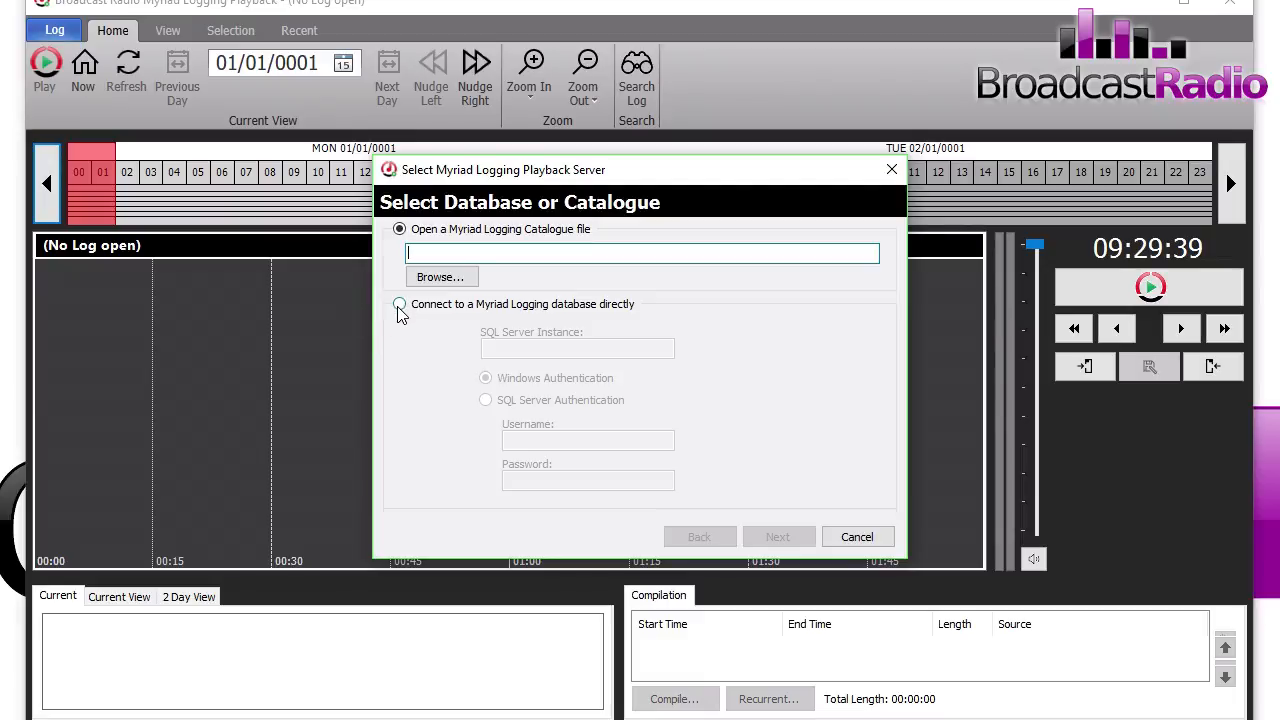
Connect to localhost\SQLExpress using Windows Authentication and open the Hot FM log
{"action": "left_click", "coordinate": [399, 304]}
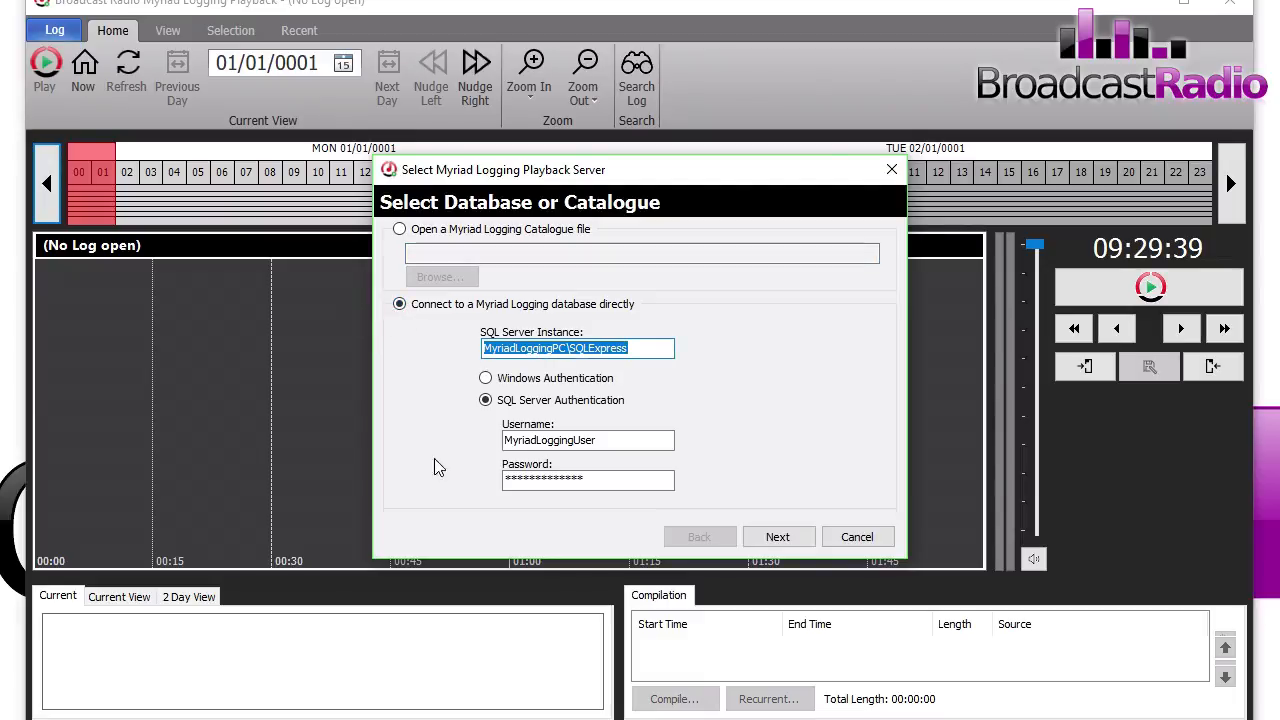
{"action": "left_click", "coordinate": [486, 378]}
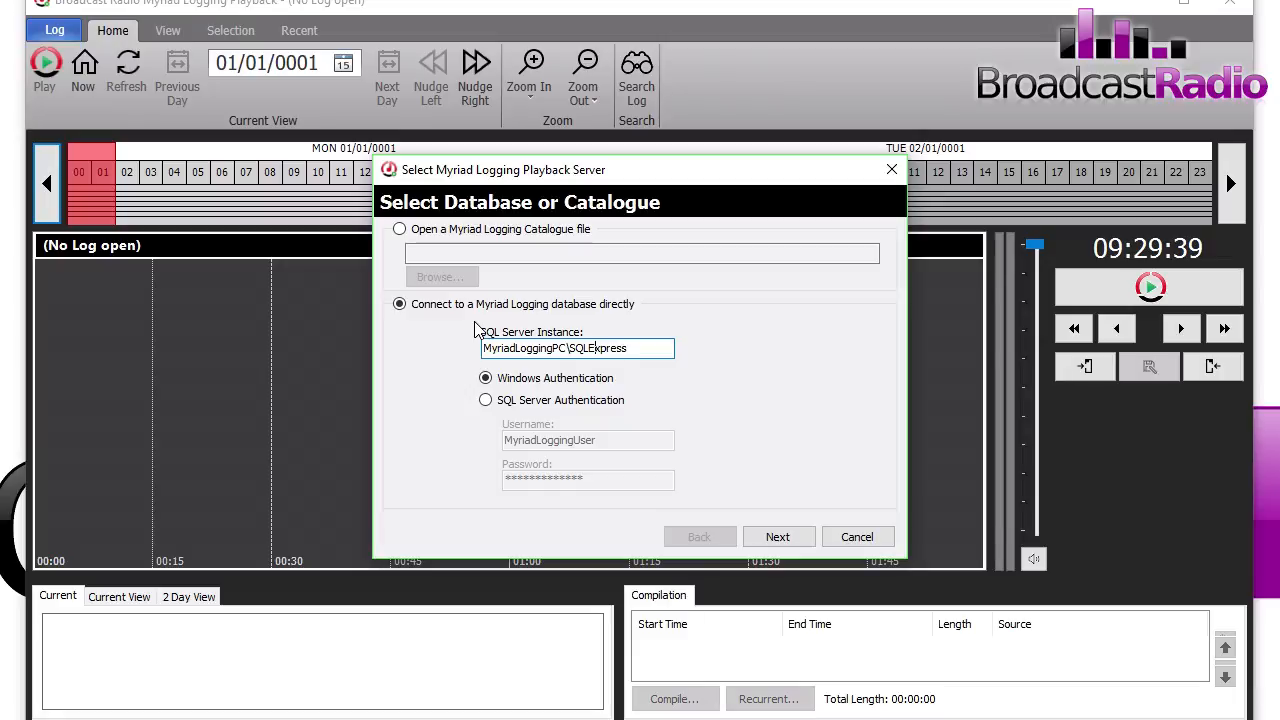
{"action": "double_click", "coordinate": [557, 348]}
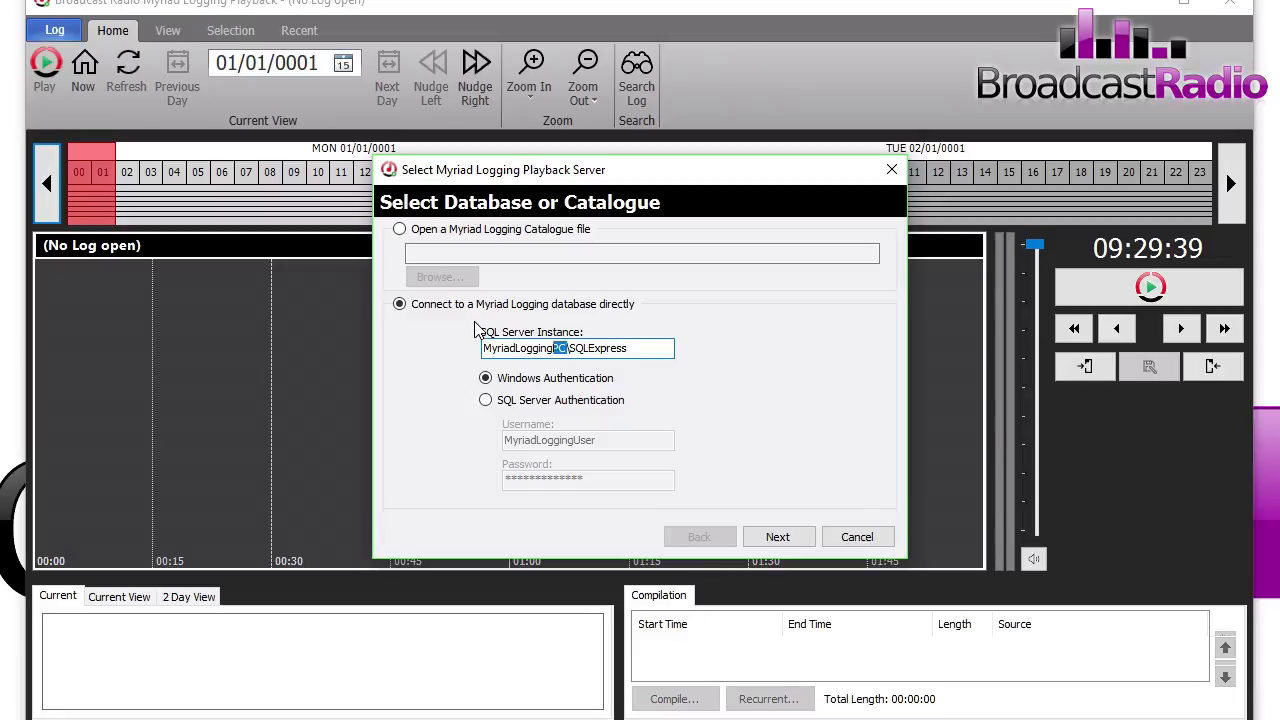
{"action": "type", "text": "localhost"}
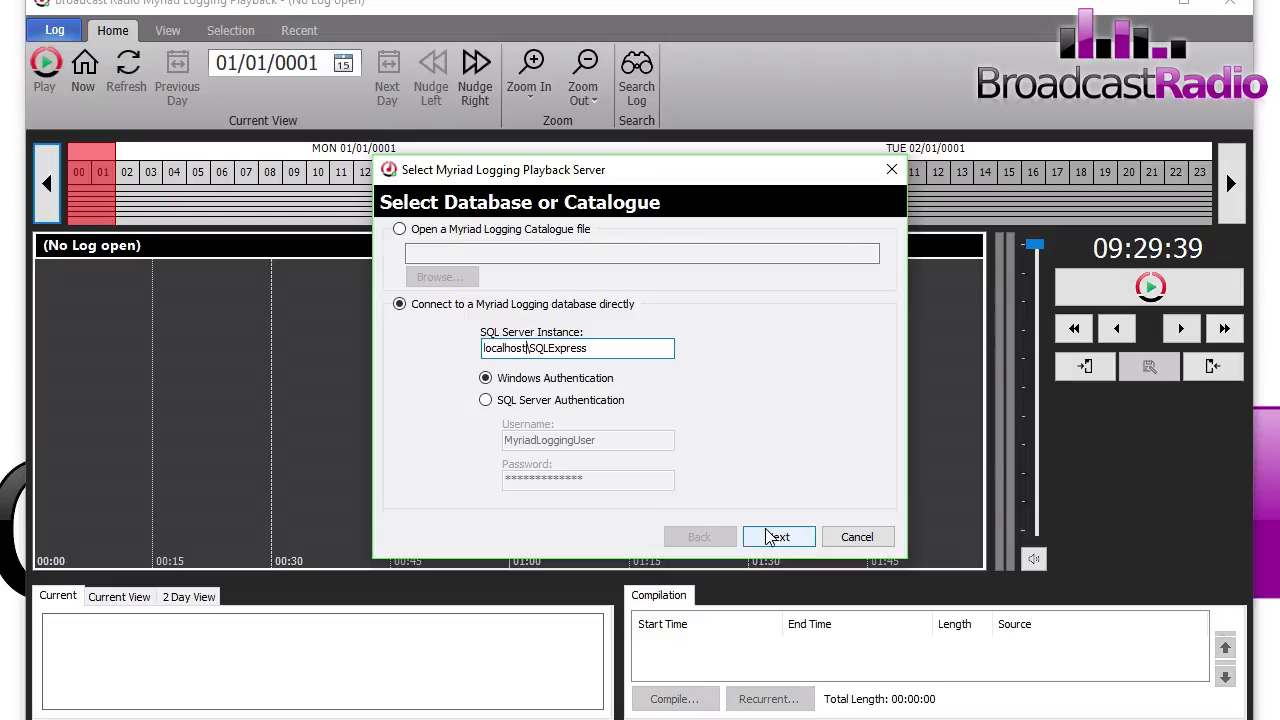
{"action": "left_click", "coordinate": [779, 537]}
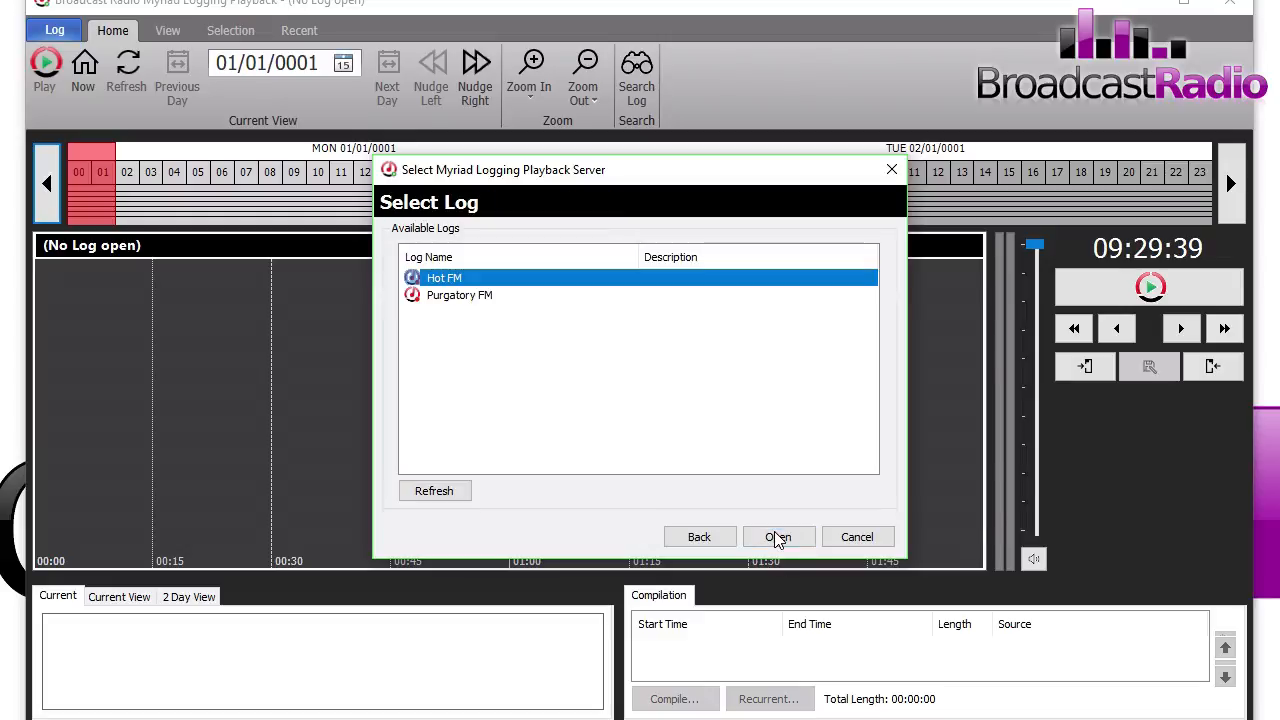
{"action": "mouse_move", "coordinate": [487, 367]}
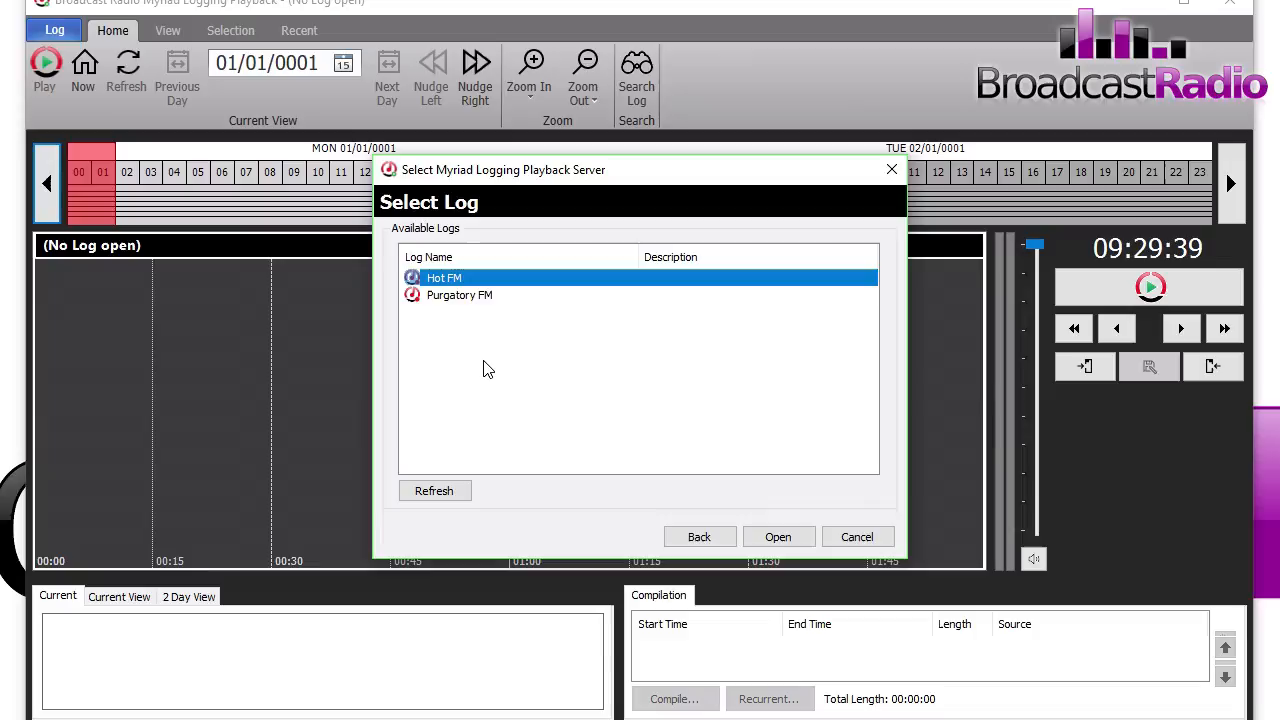
{"action": "mouse_move", "coordinate": [455, 362]}
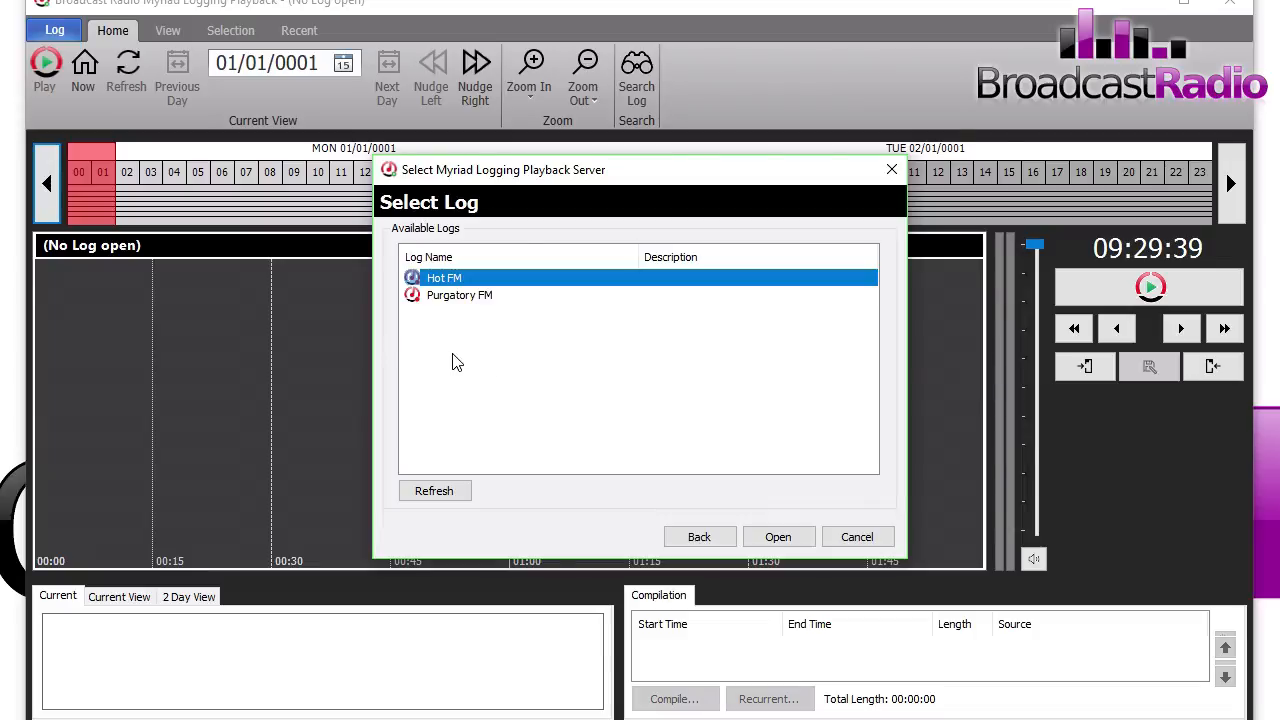
{"action": "mouse_move", "coordinate": [778, 537]}
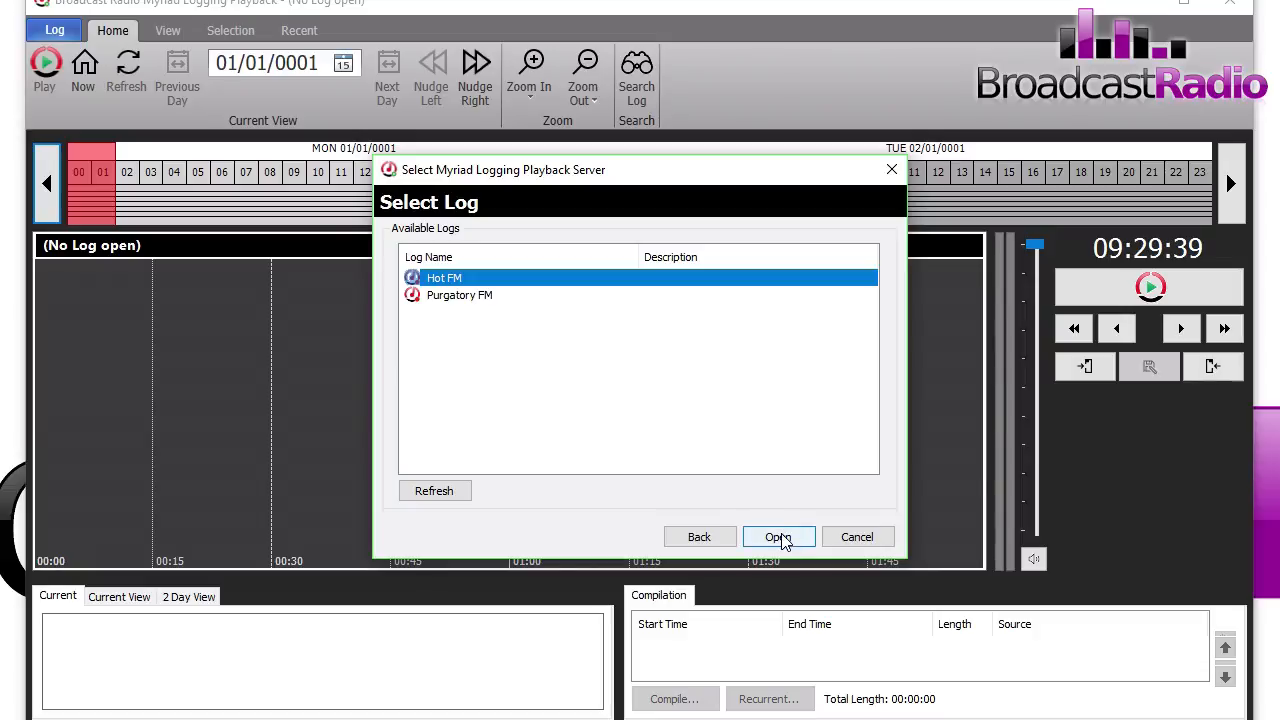
{"action": "left_click", "coordinate": [779, 537]}
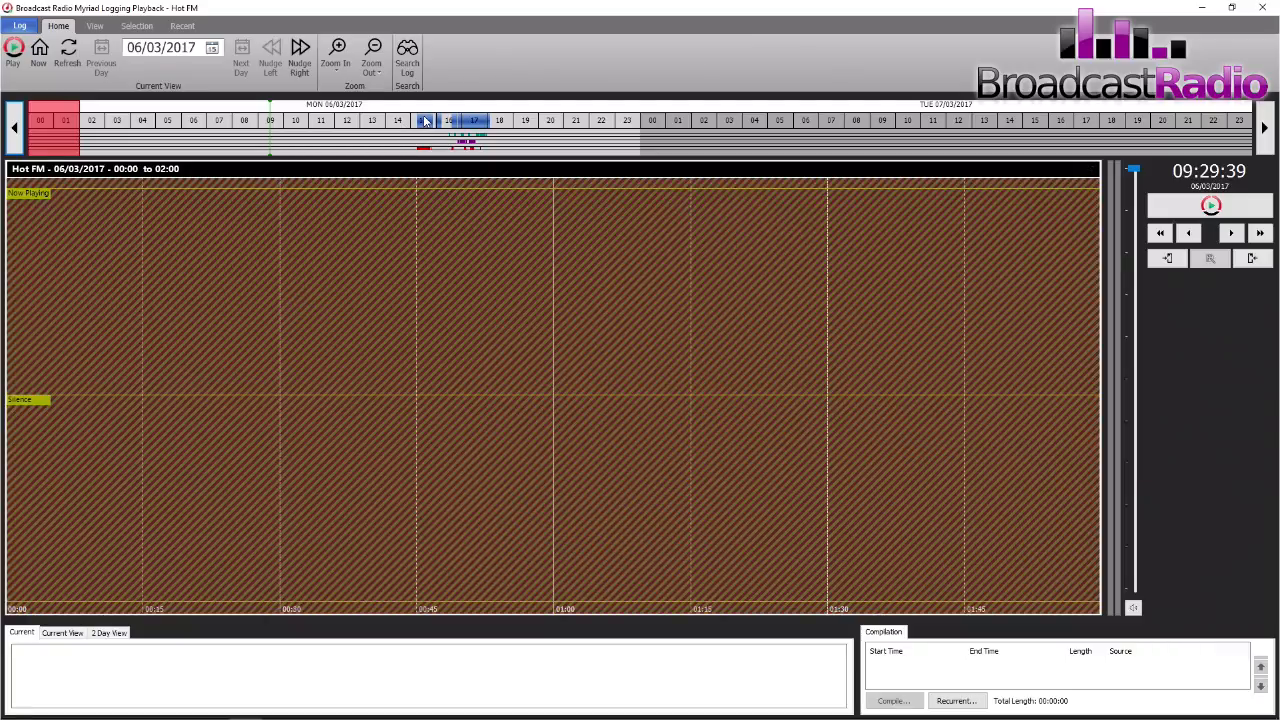
Show the 16:07–18:07 range of the Hot FM log around the 17:01 Van Morrison block
{"action": "left_click", "coordinate": [422, 120]}
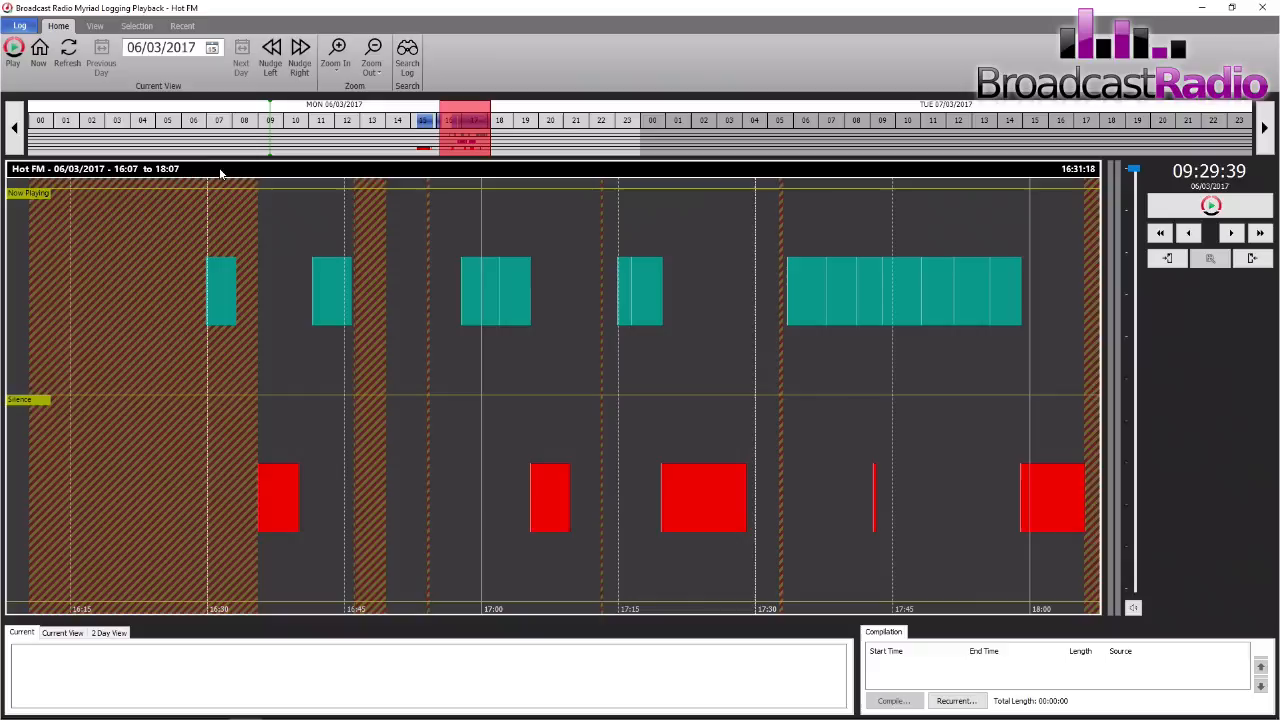
{"action": "mouse_move", "coordinate": [220, 210]}
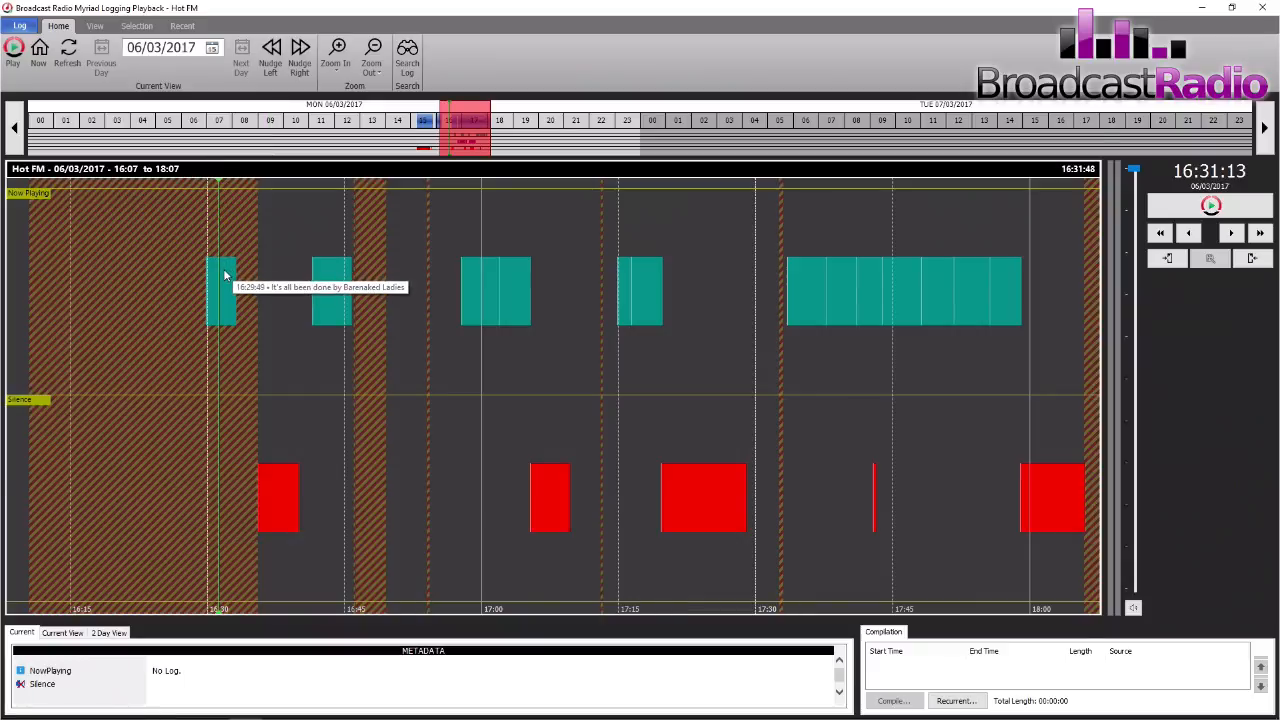
{"action": "mouse_move", "coordinate": [328, 281]}
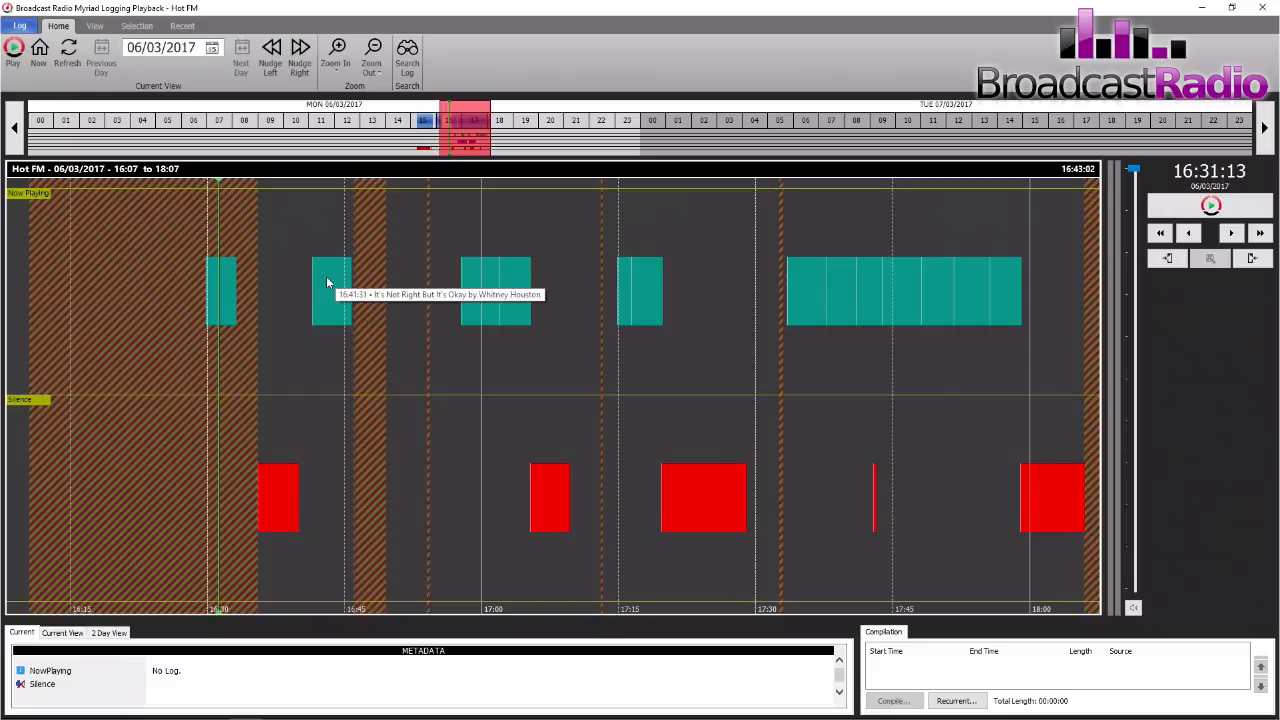
{"action": "mouse_move", "coordinate": [267, 480]}
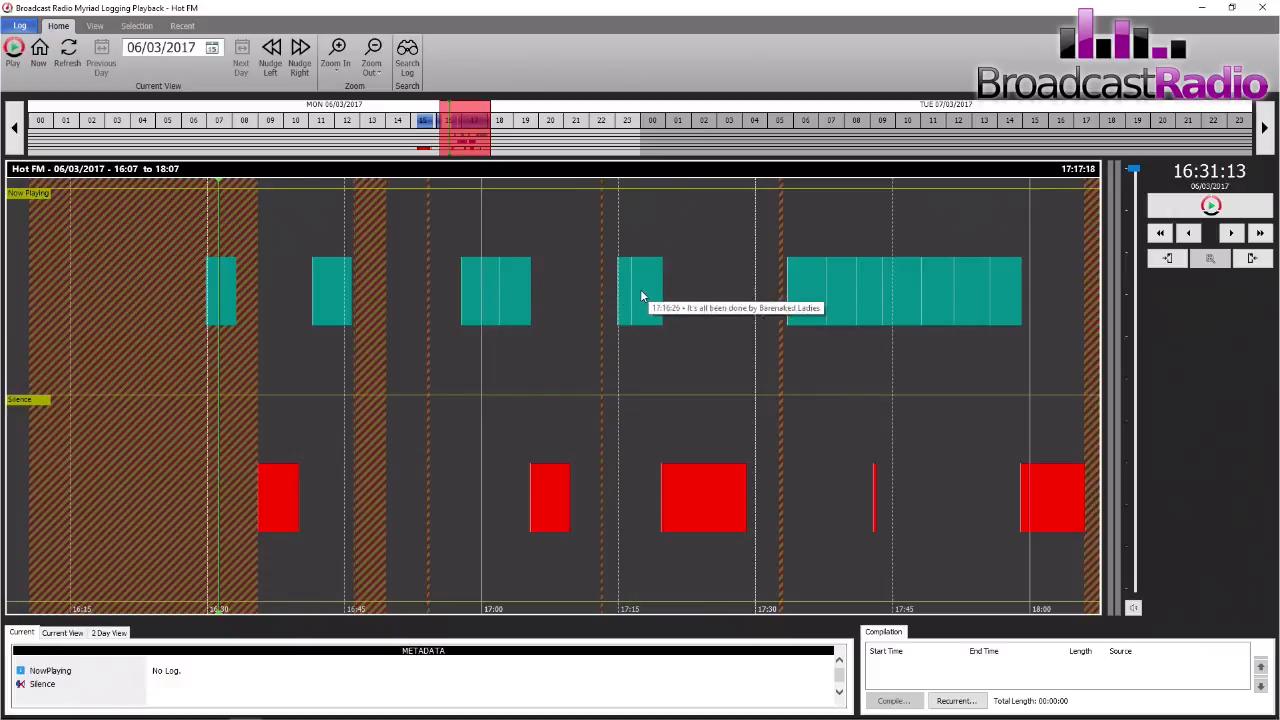
{"action": "mouse_move", "coordinate": [728, 342]}
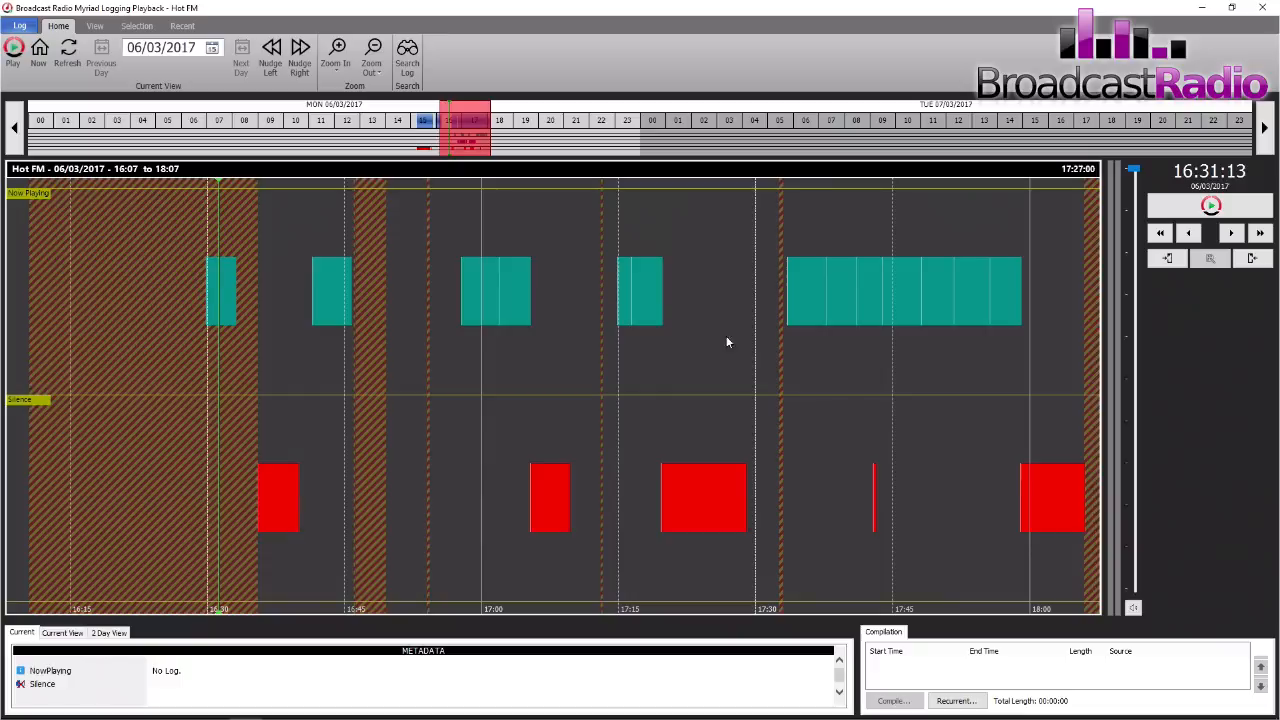
{"action": "mouse_move", "coordinate": [700, 494]}
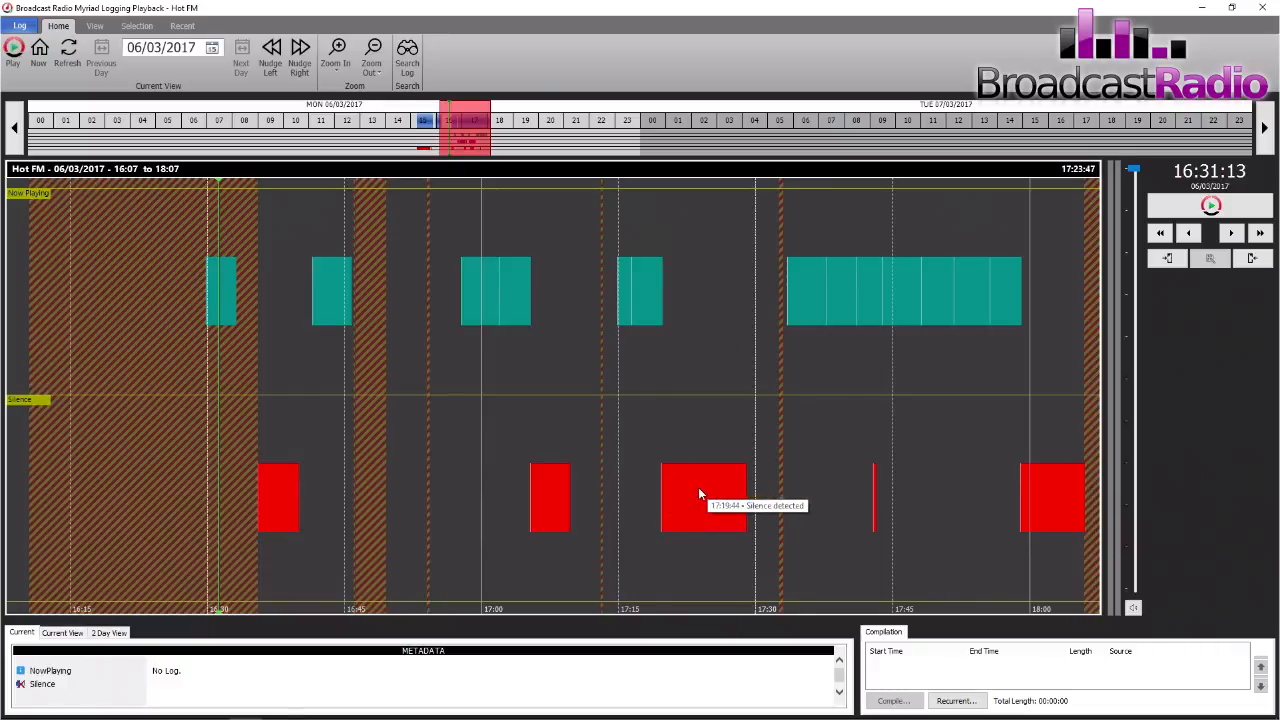
{"action": "mouse_move", "coordinate": [540, 264]}
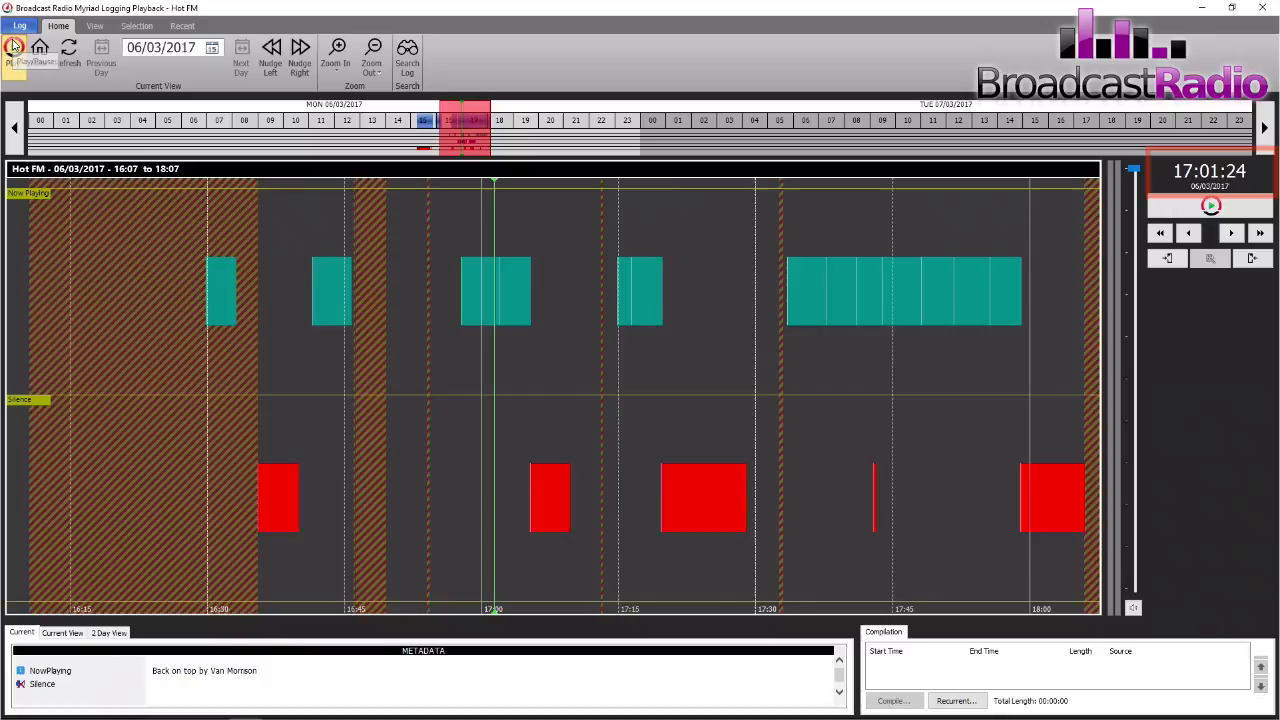
Play the log briefly from 17:01, then stop to show the 24-event Current View list
{"action": "left_click", "coordinate": [14, 50]}
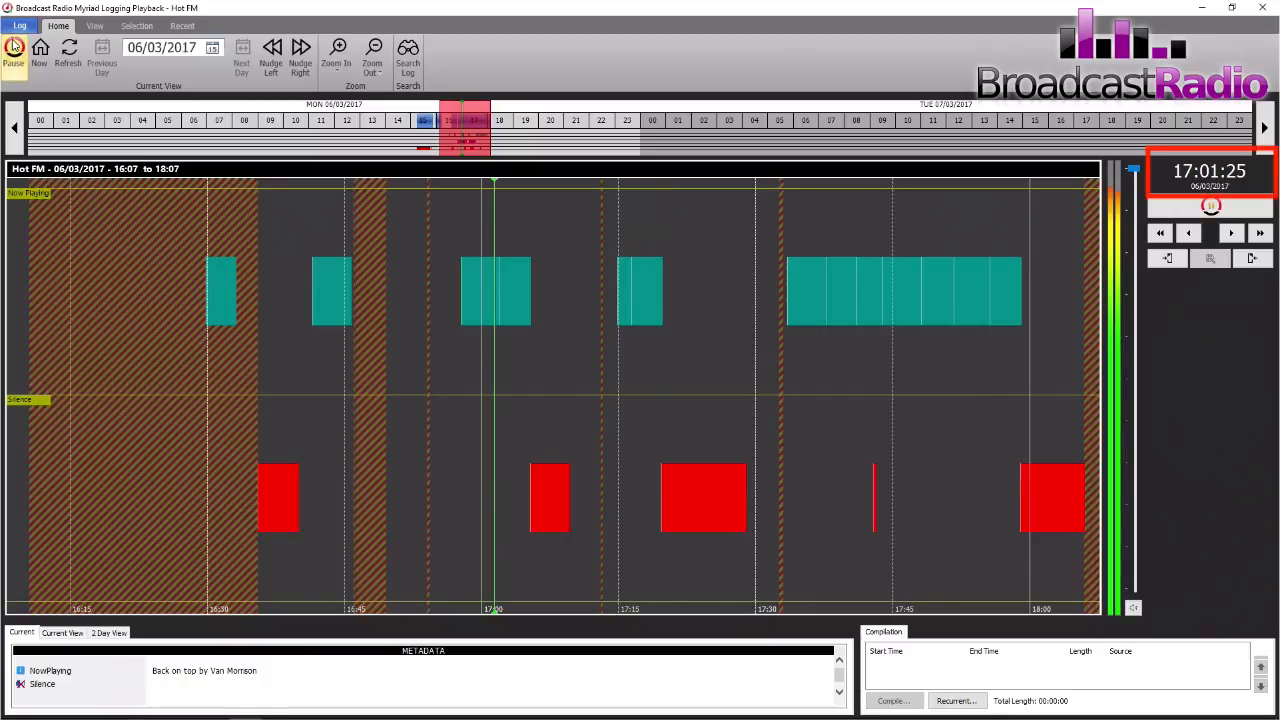
{"action": "left_click", "coordinate": [14, 52]}
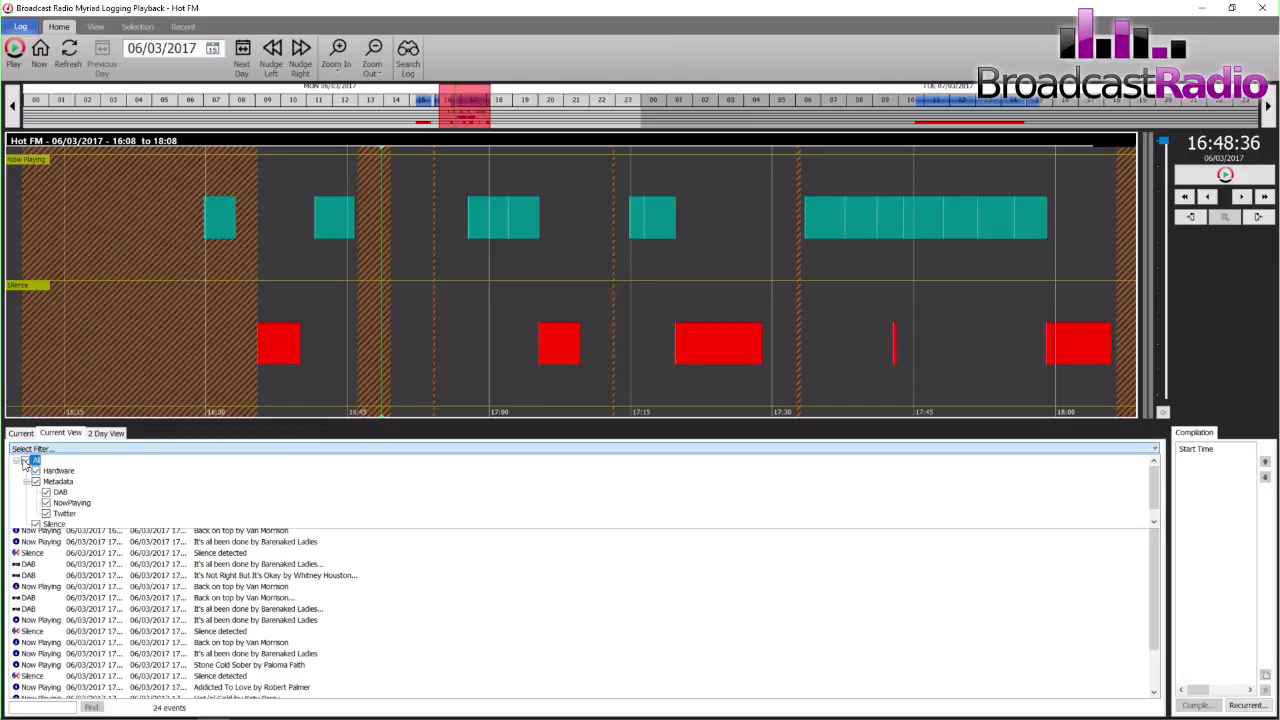
Filter events to Now Playing and queue songs at 17:01:56, 17:33:23 and 17:40:59
{"action": "left_click", "coordinate": [35, 460]}
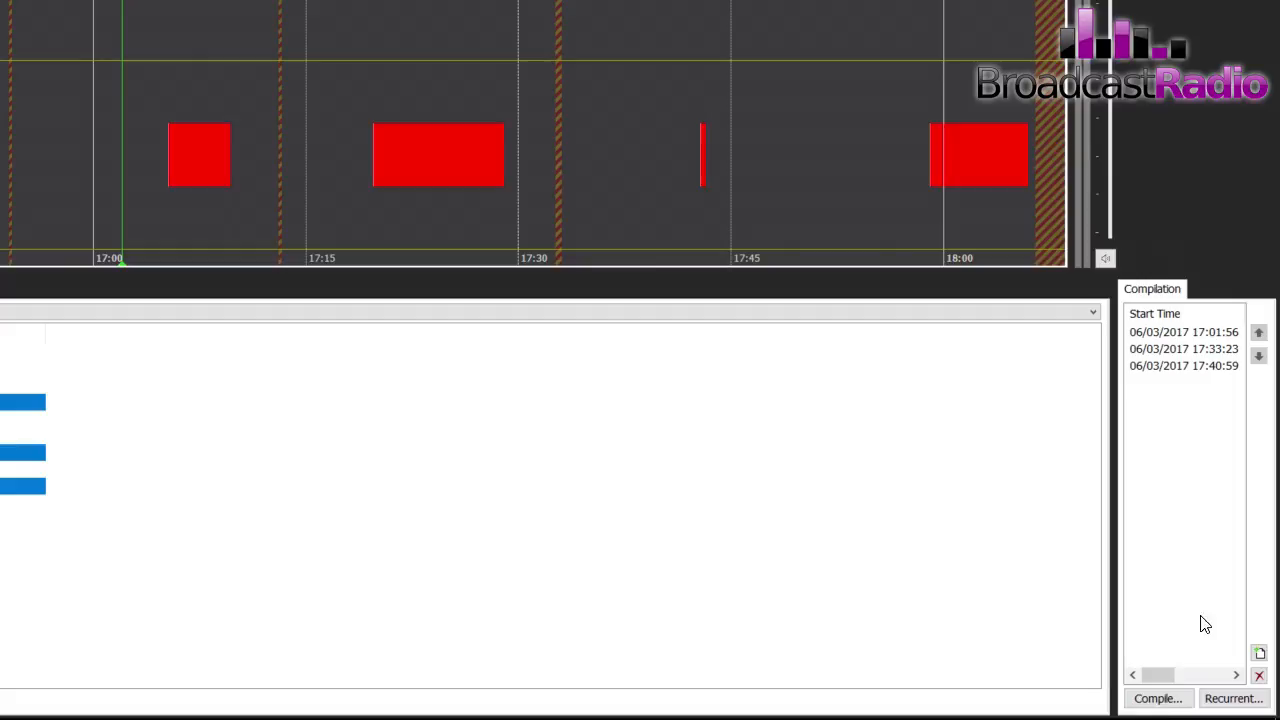
Compile the three queued songs into a 10:57 WAV on the Desktop
{"action": "left_click", "coordinate": [1157, 698]}
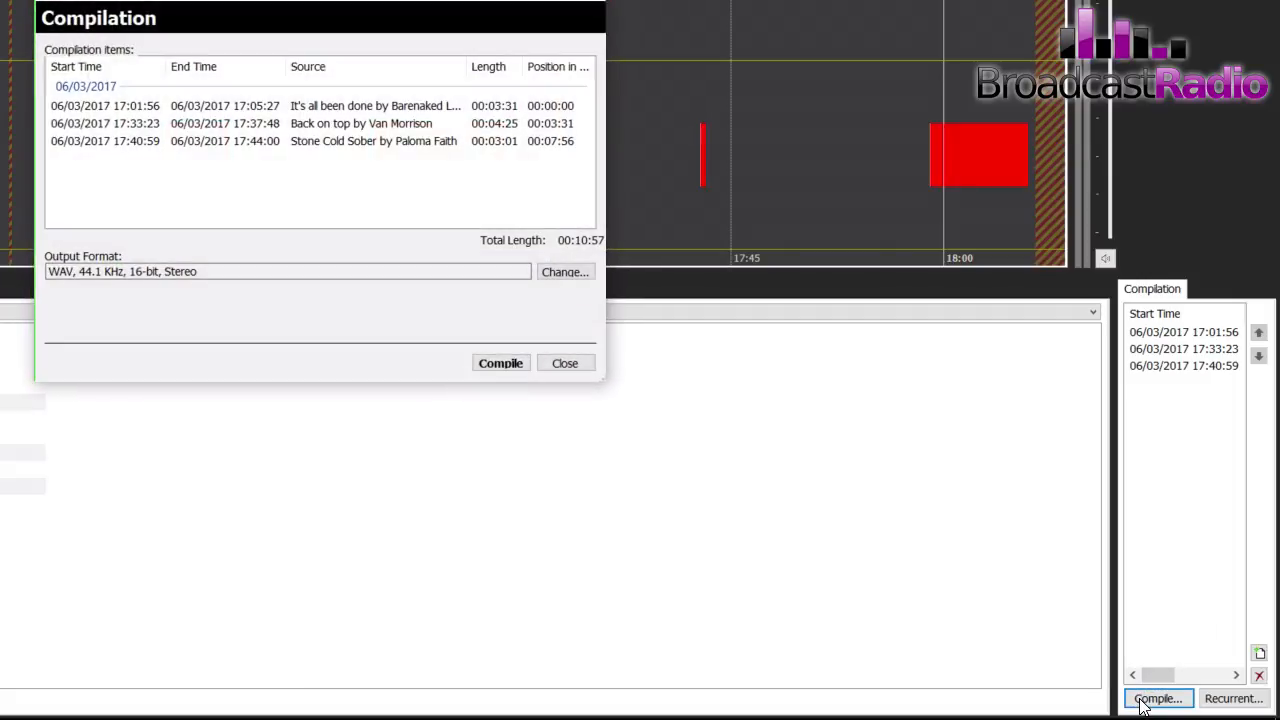
{"action": "mouse_move", "coordinate": [500, 345]}
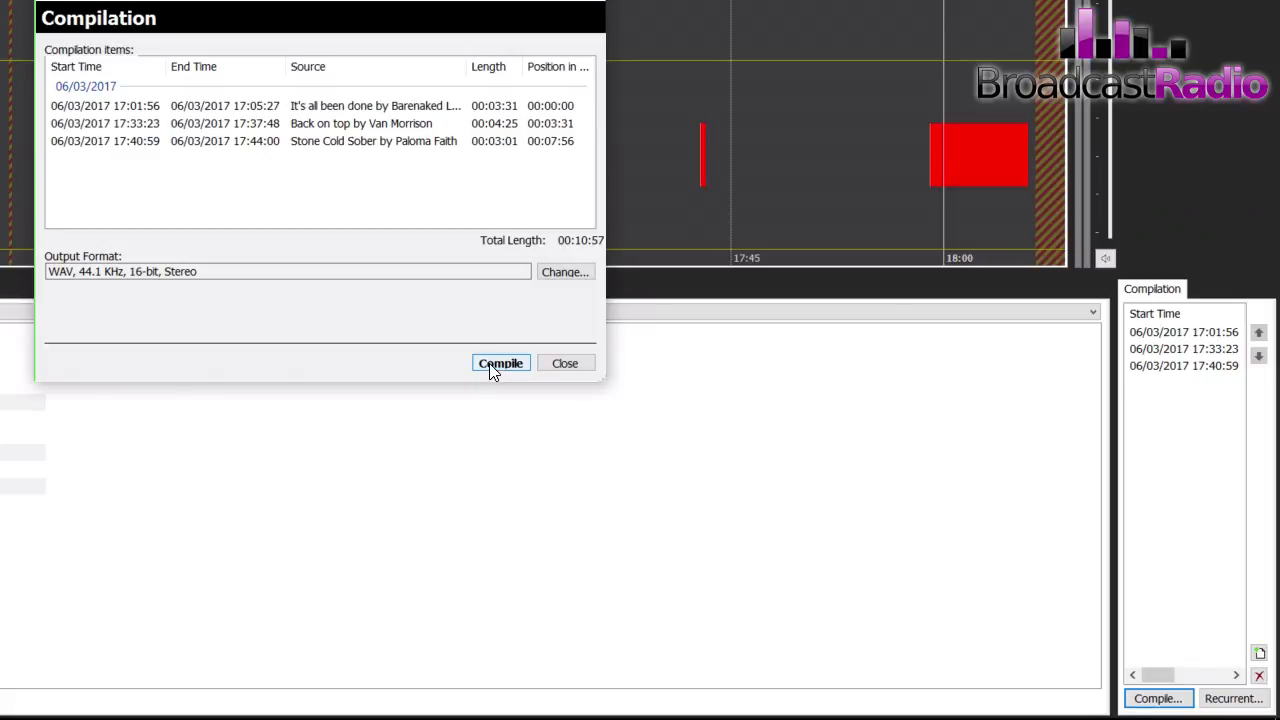
{"action": "left_click", "coordinate": [500, 363]}
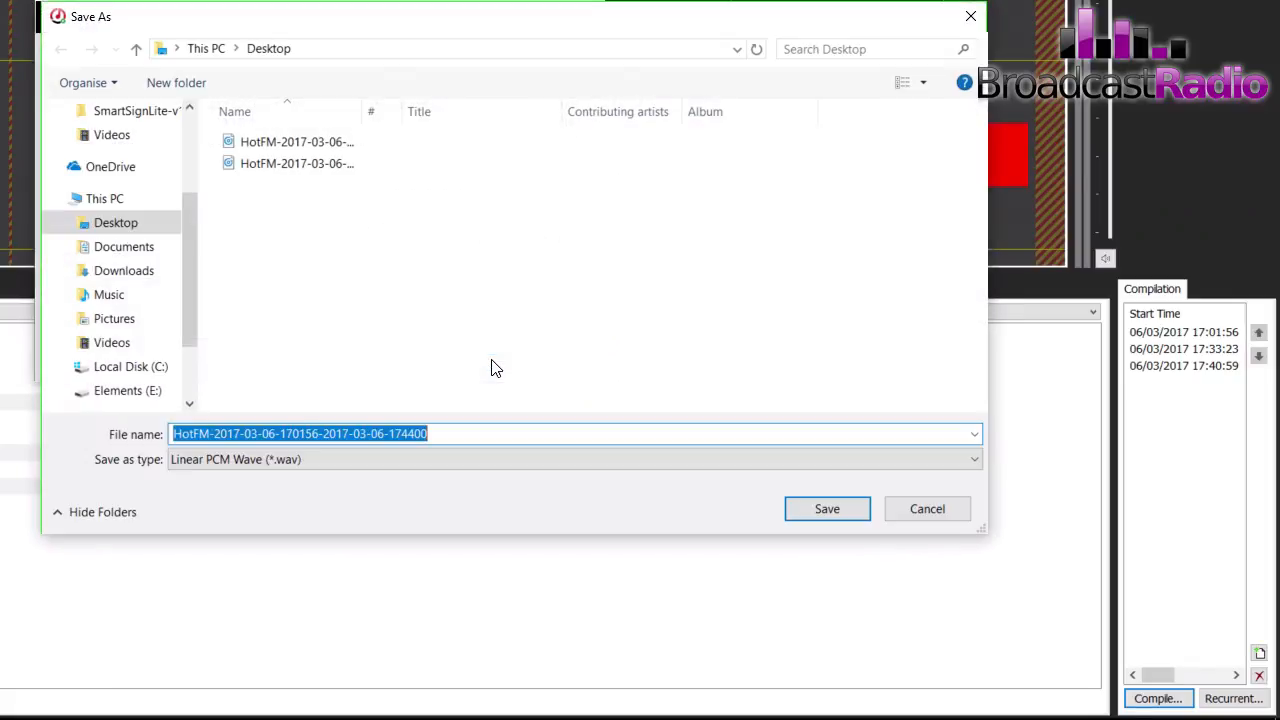
{"action": "left_click", "coordinate": [827, 508]}
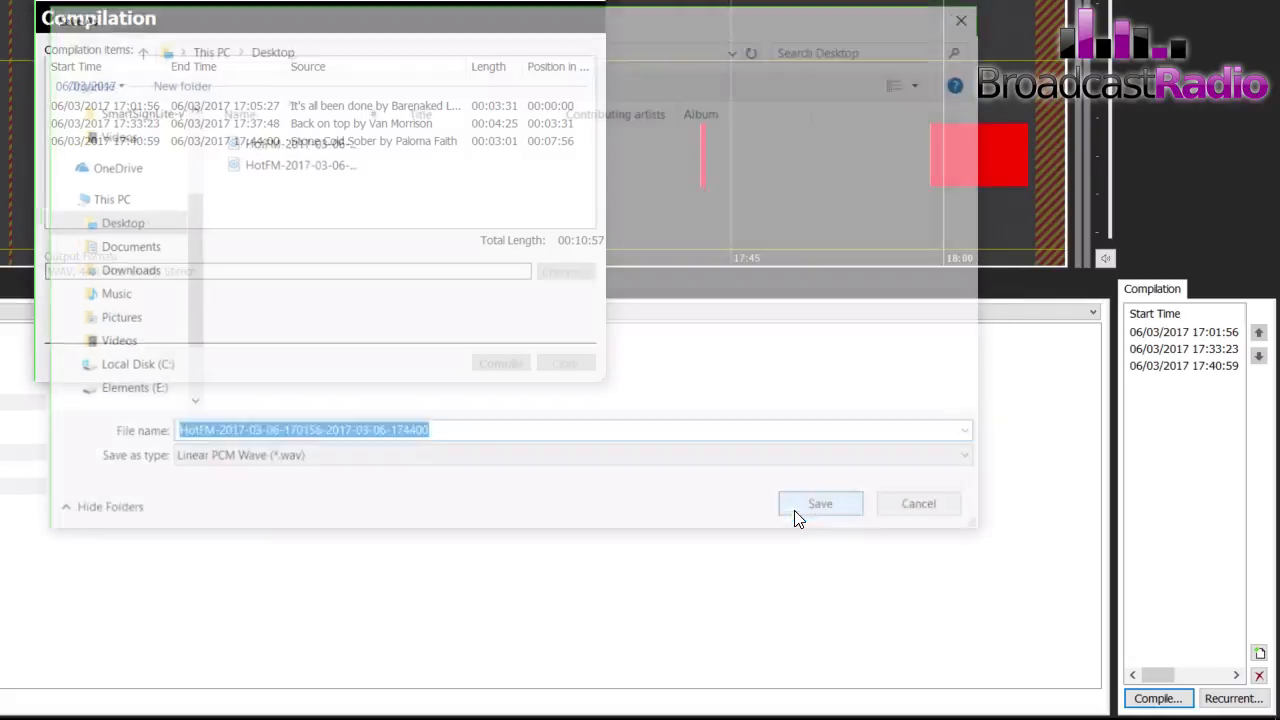
{"action": "left_click", "coordinate": [819, 503]}
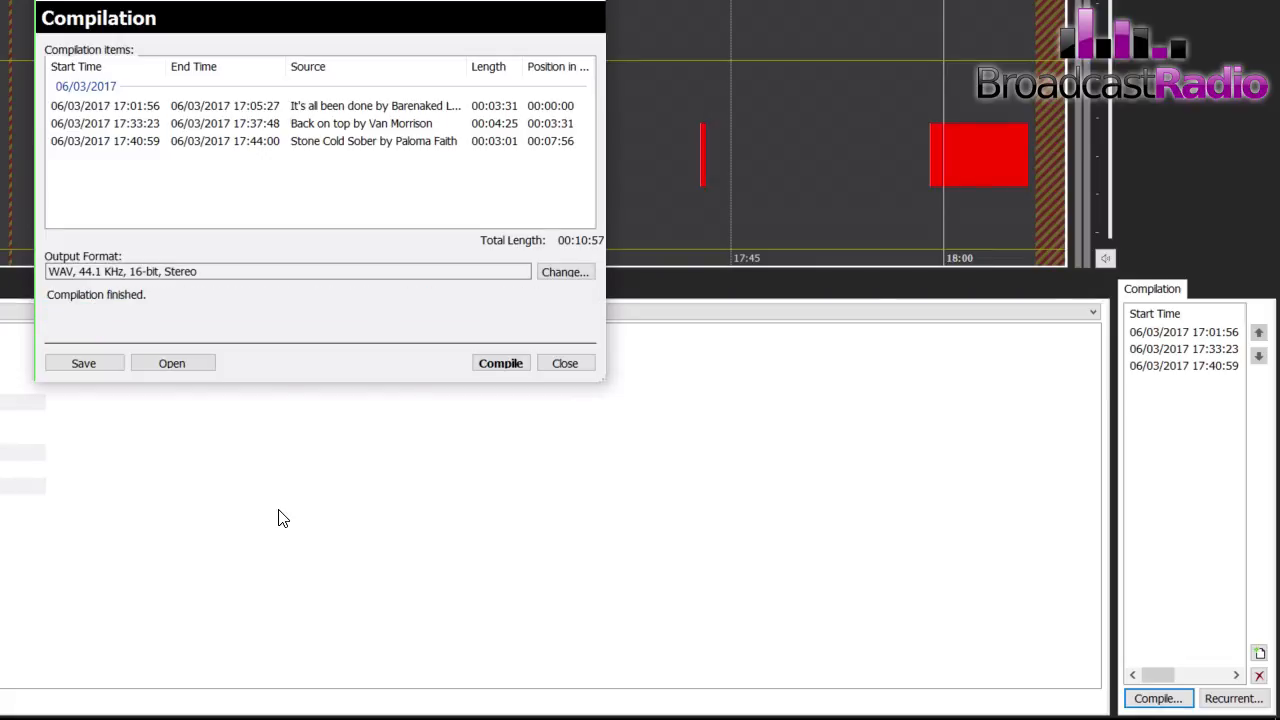
{"action": "left_click", "coordinate": [565, 362]}
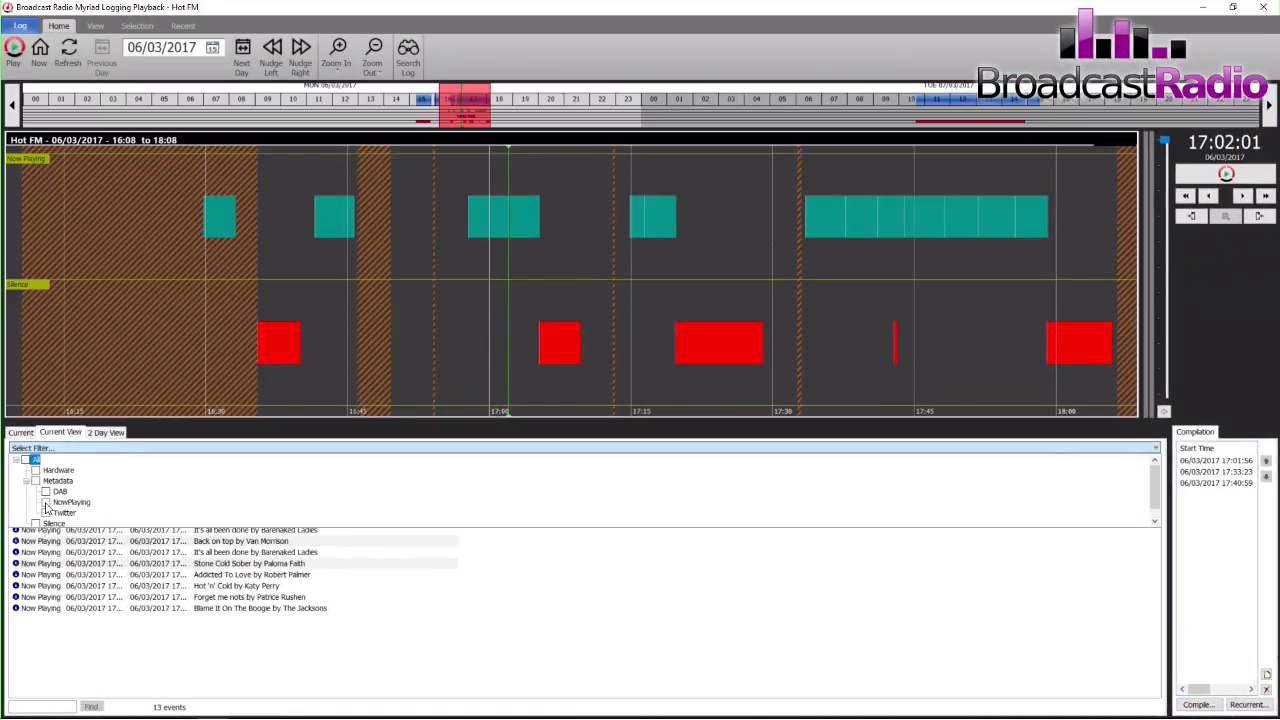
Filter to Silence events, add the last four to the compilation and view it
{"action": "left_click", "coordinate": [36, 470]}
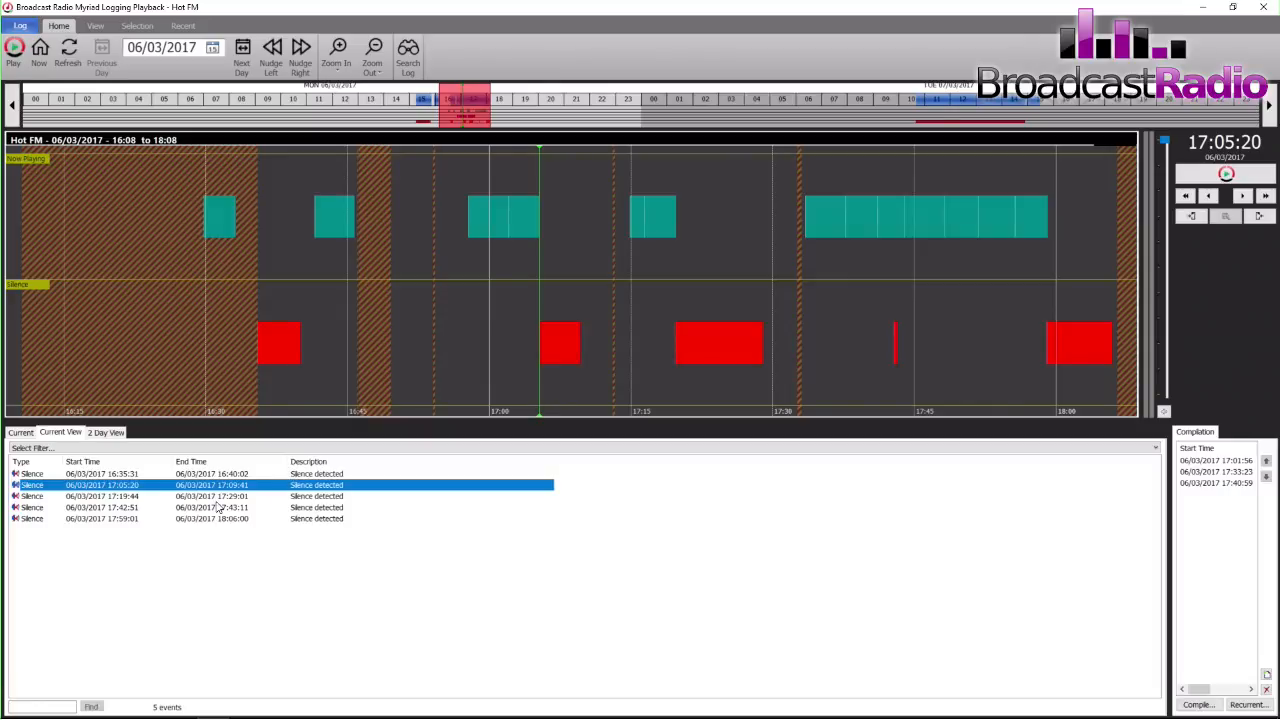
{"action": "mouse_move", "coordinate": [203, 528]}
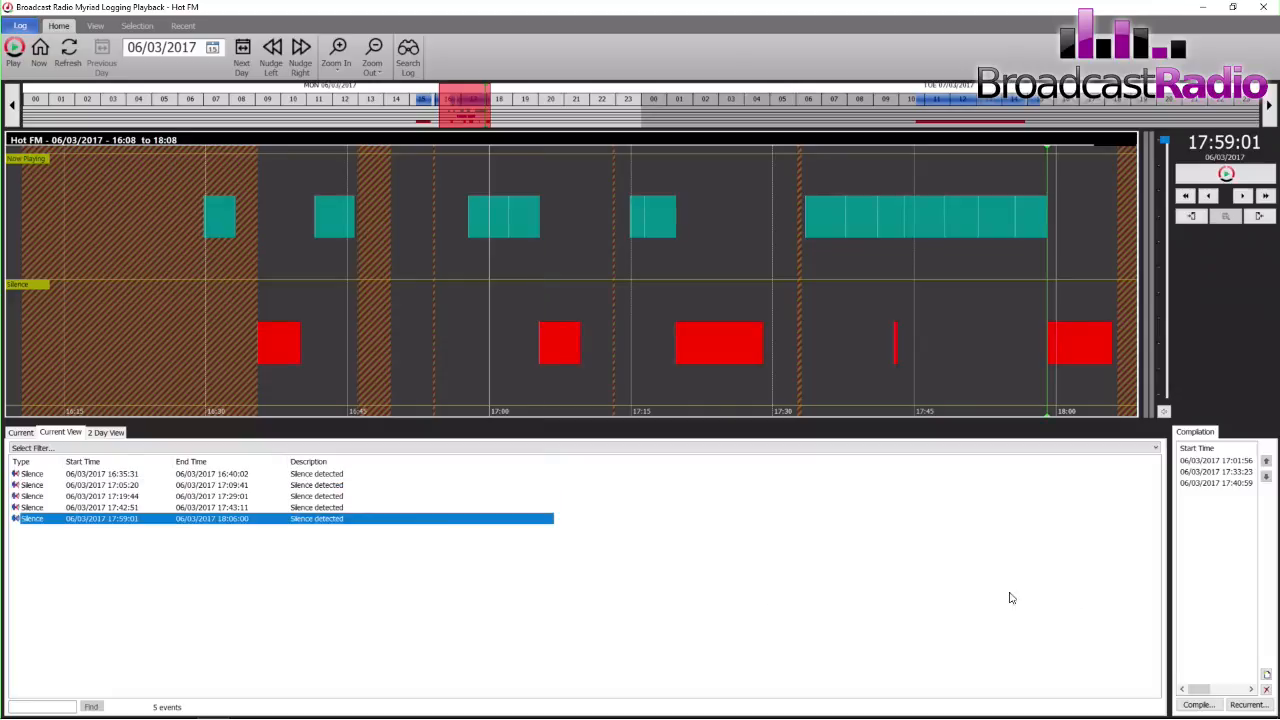
{"action": "left_click", "coordinate": [1266, 675]}
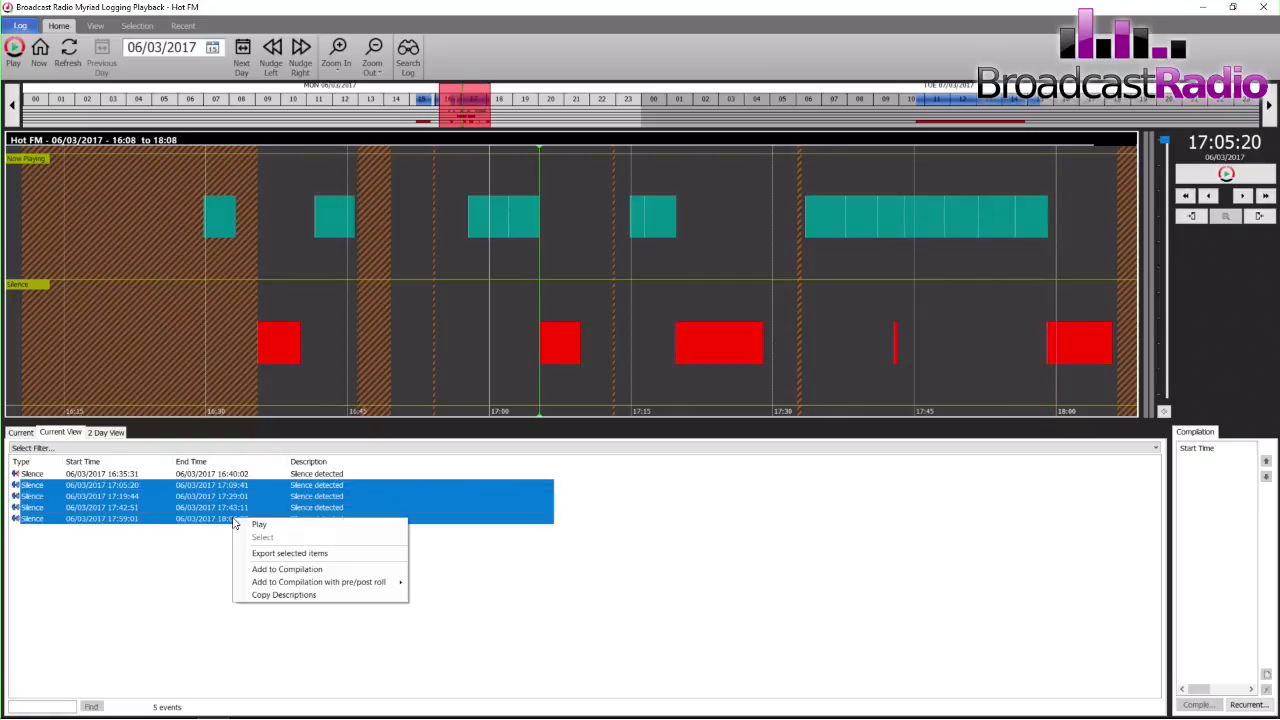
{"action": "mouse_move", "coordinate": [286, 569]}
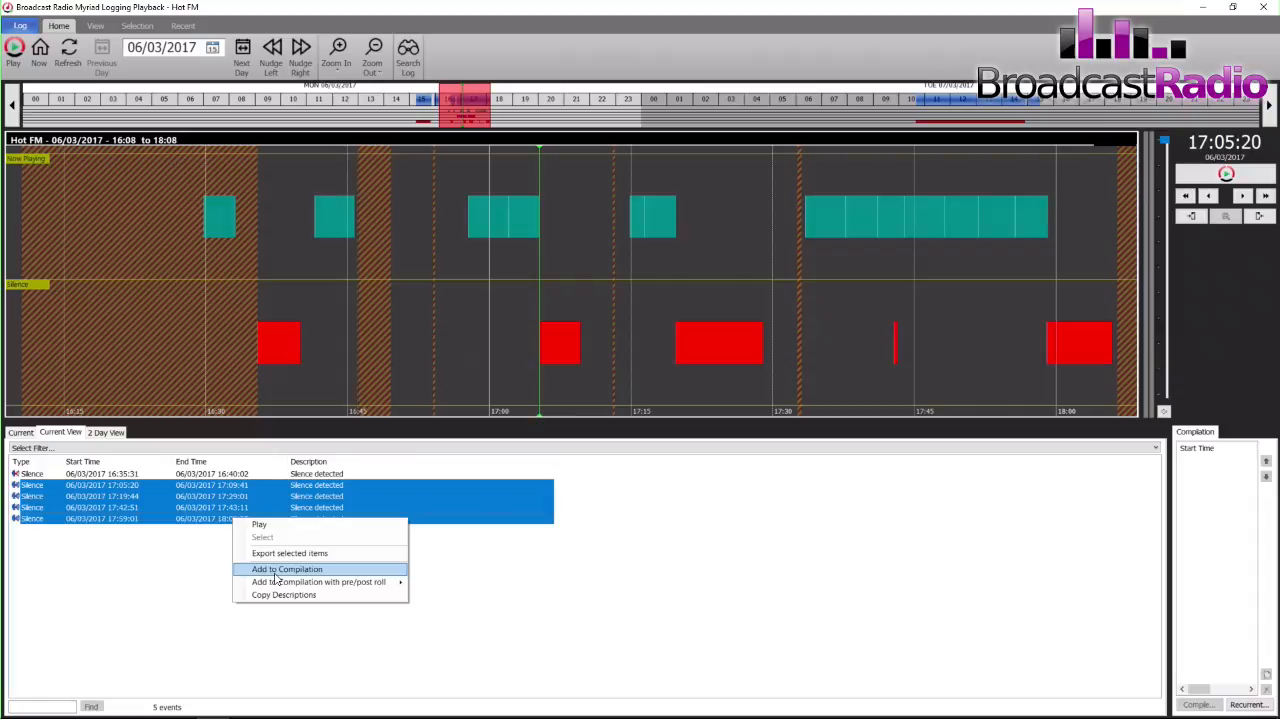
{"action": "left_click", "coordinate": [287, 569]}
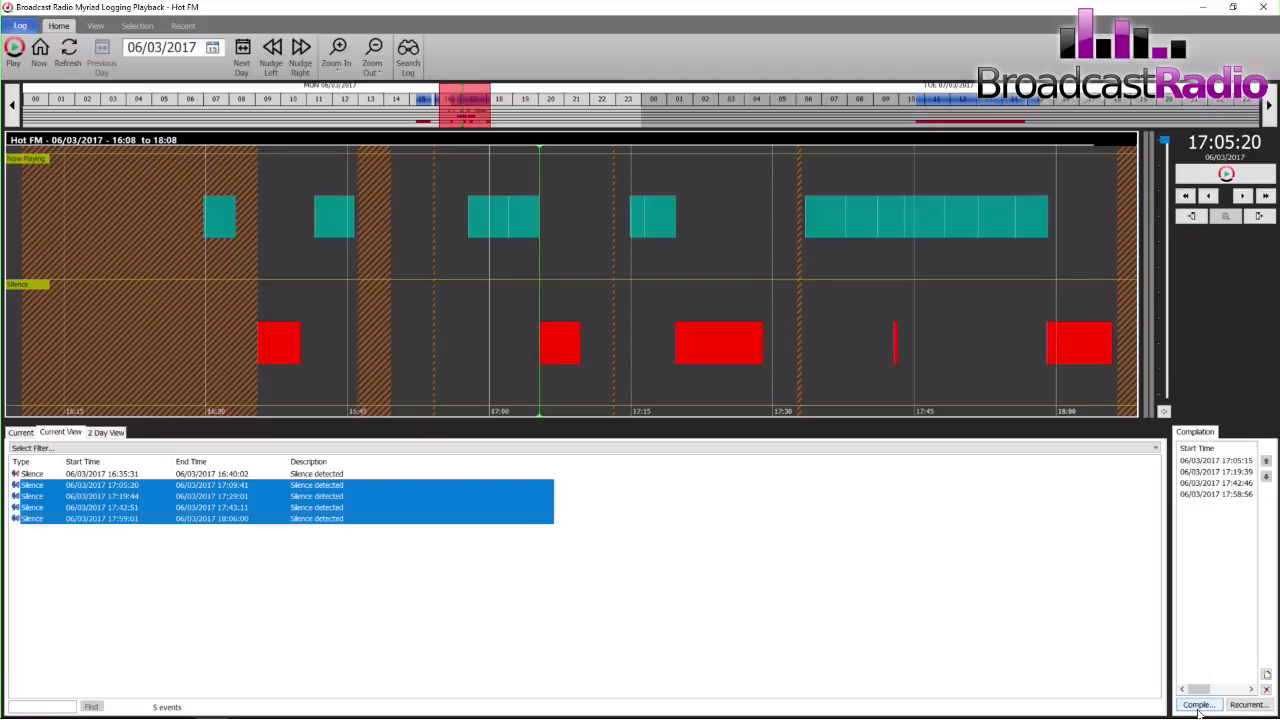
{"action": "left_click", "coordinate": [1198, 705]}
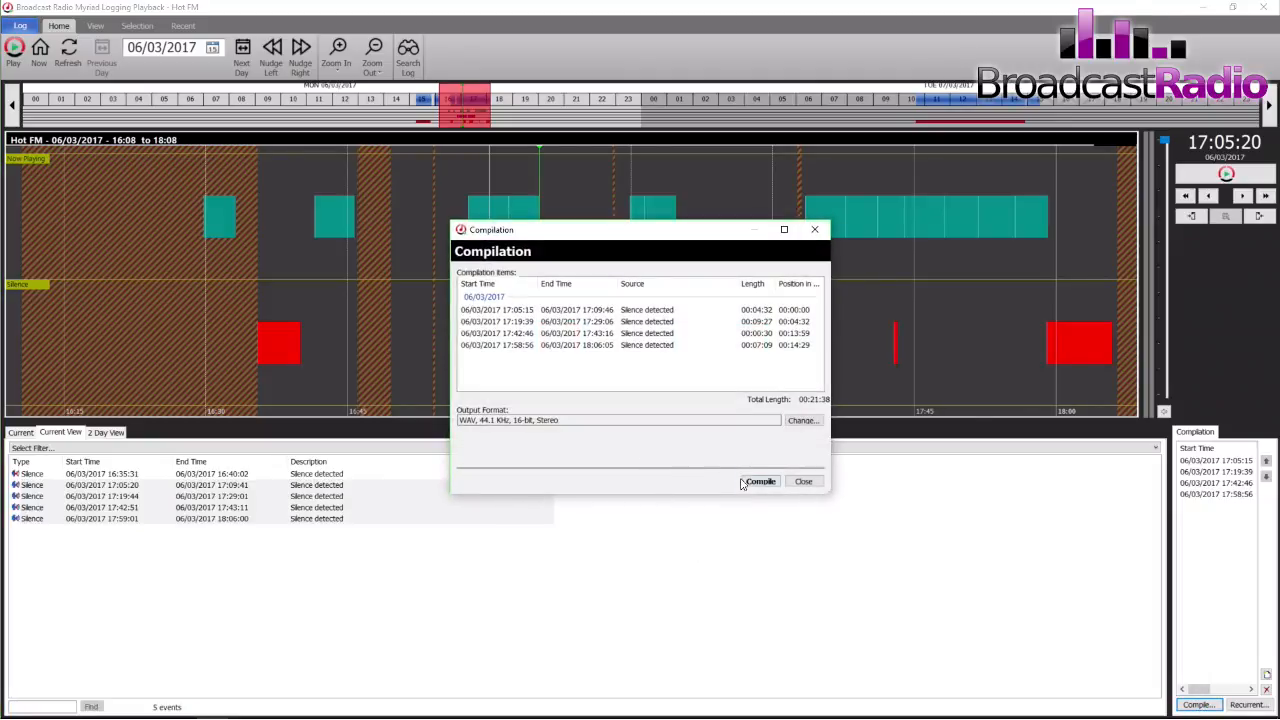
Compile the four Silence events to a WAV file named 'Links', then close the window
{"action": "left_click", "coordinate": [760, 481]}
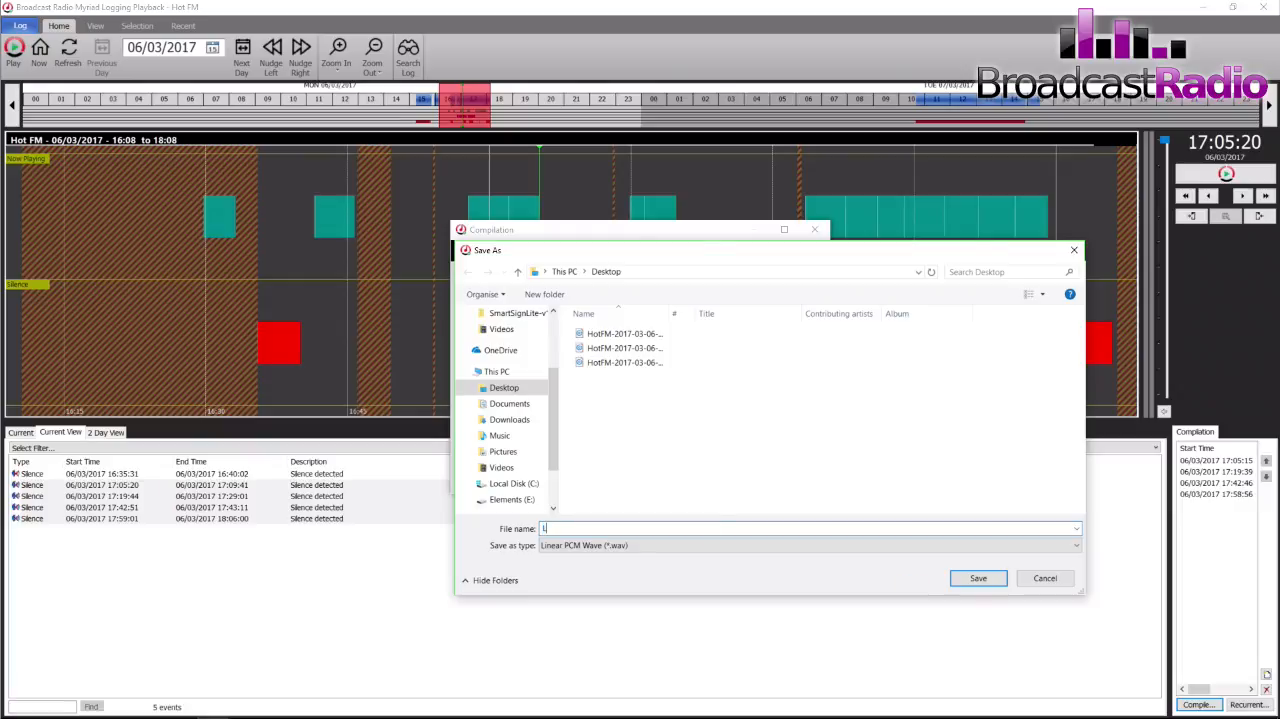
{"action": "type", "text": "Links"}
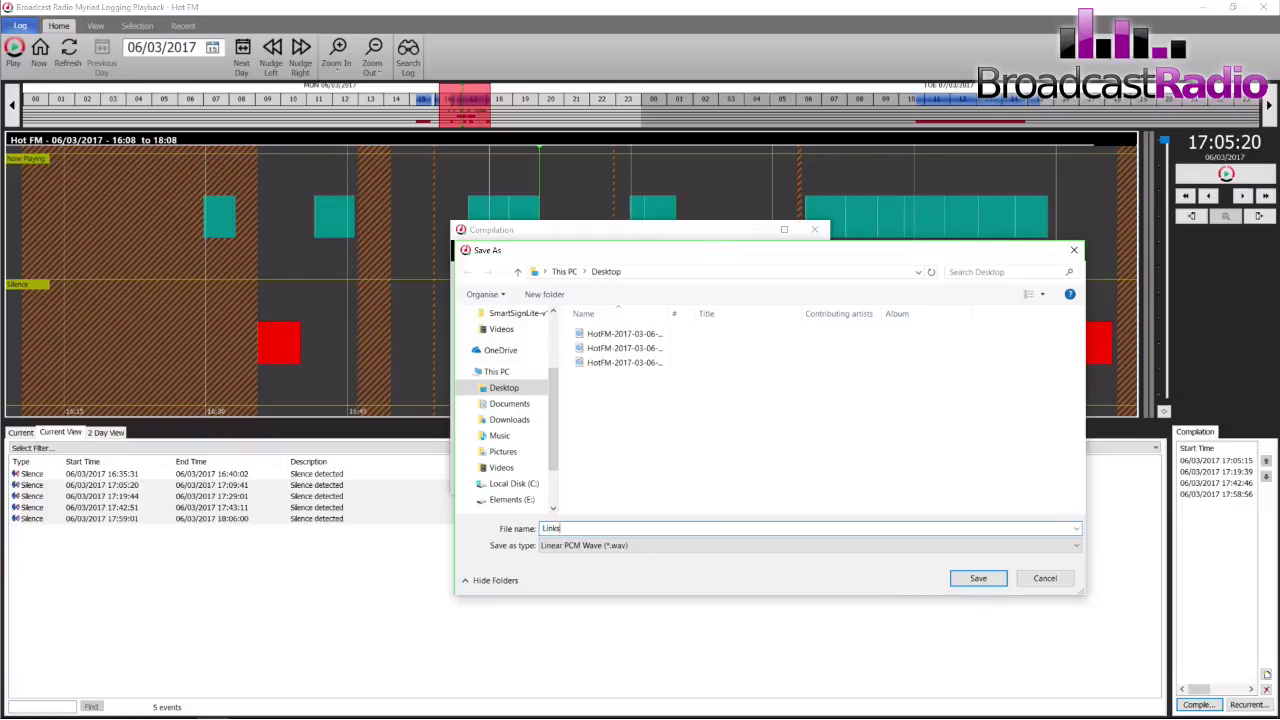
{"action": "left_click", "coordinate": [977, 578]}
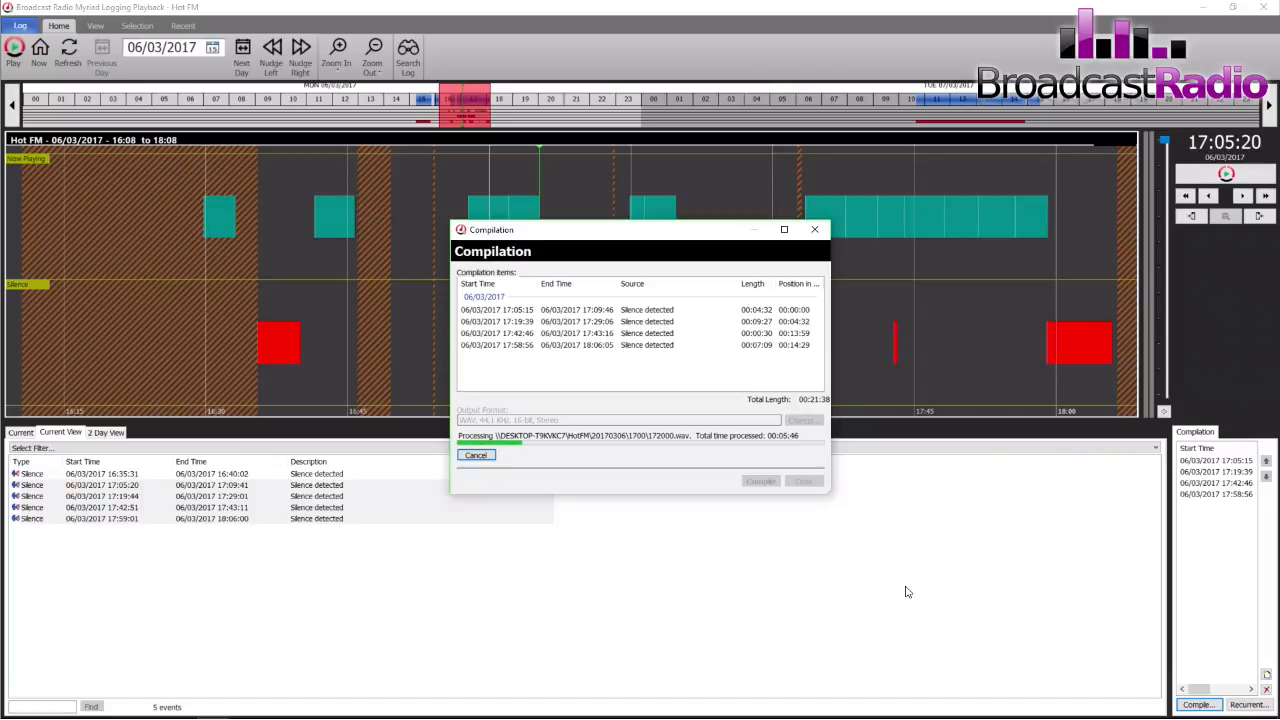
{"action": "left_click", "coordinate": [476, 455]}
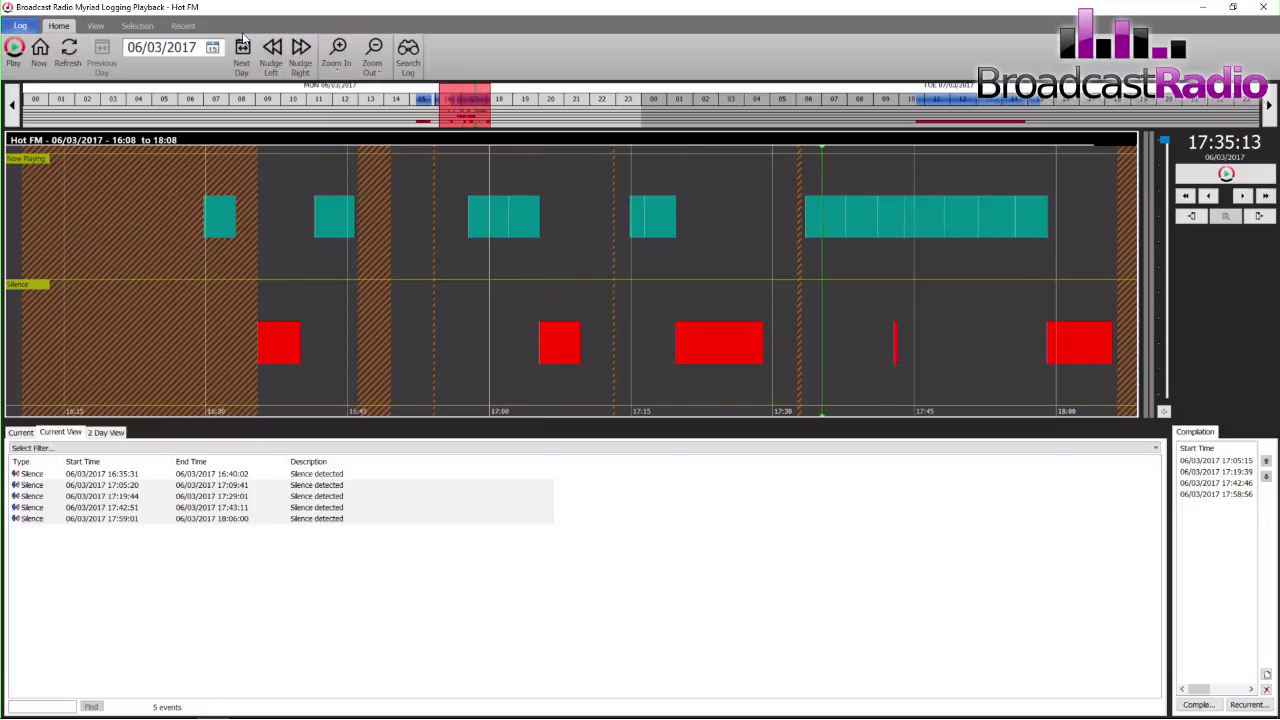
On the Selection tab, set selection start at 17:35:13 and selection end near 17:45
{"action": "left_click", "coordinate": [137, 25]}
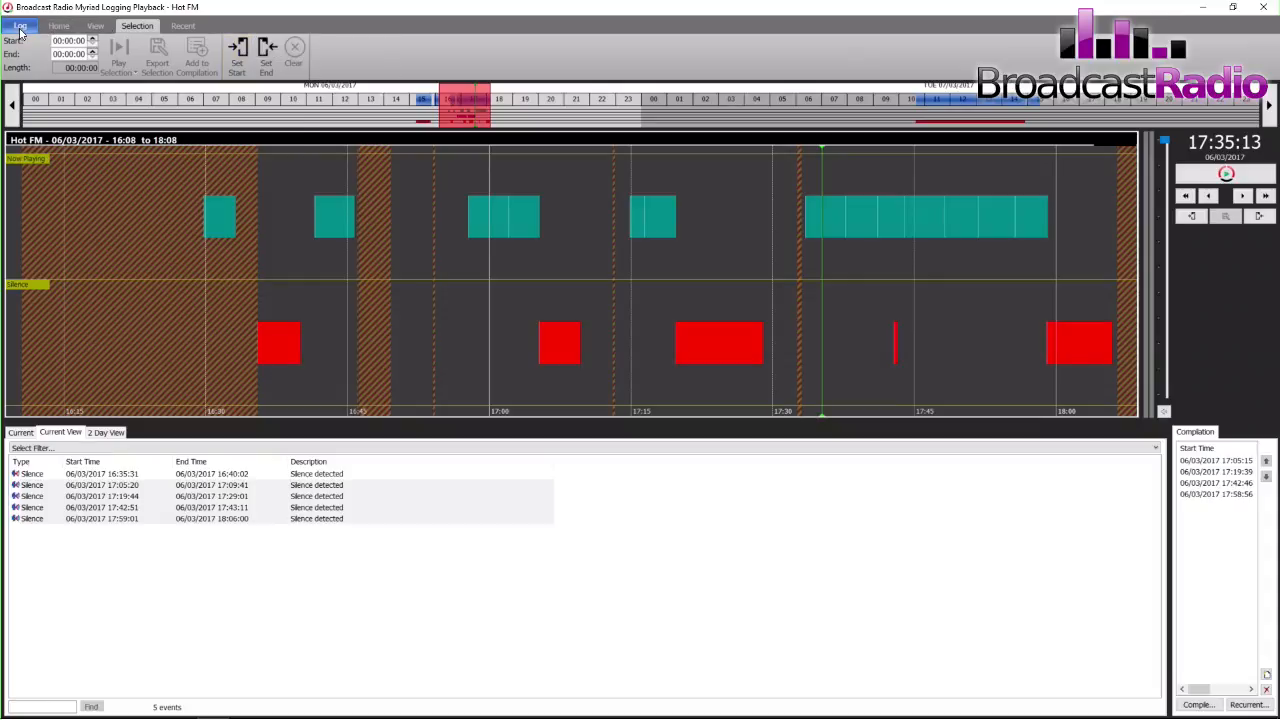
{"action": "left_click", "coordinate": [20, 25]}
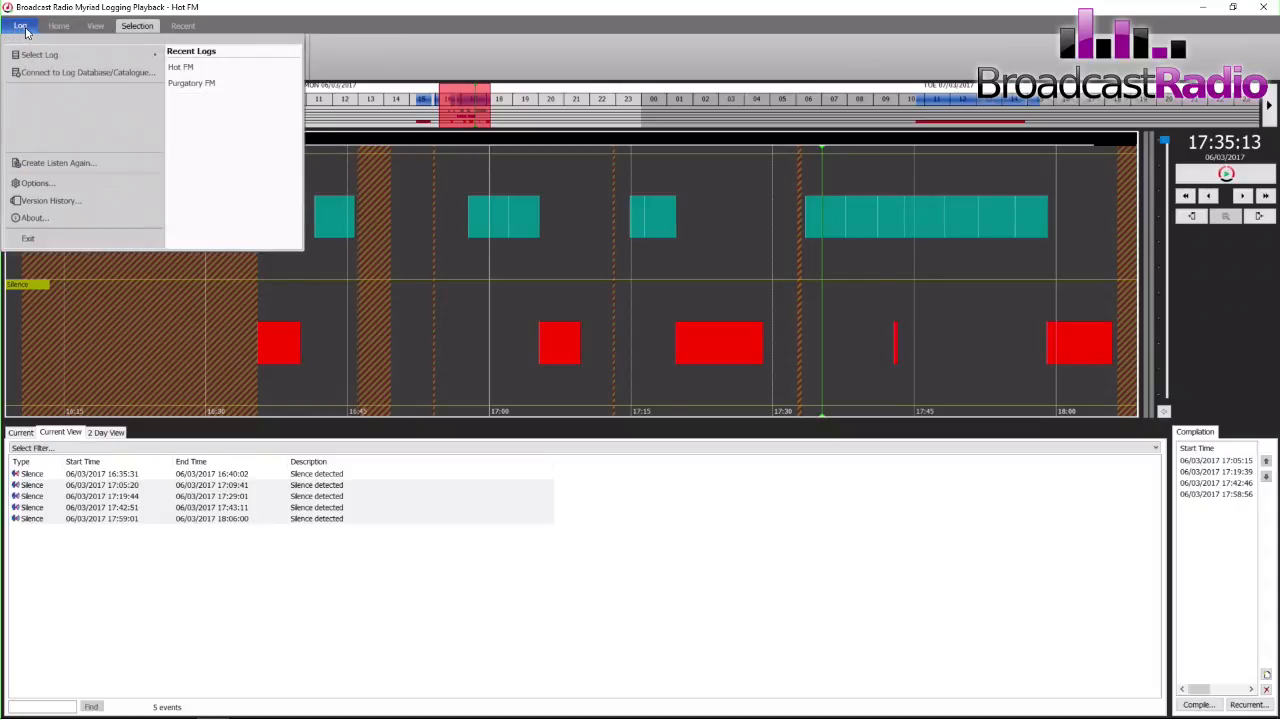
{"action": "left_click", "coordinate": [58, 25]}
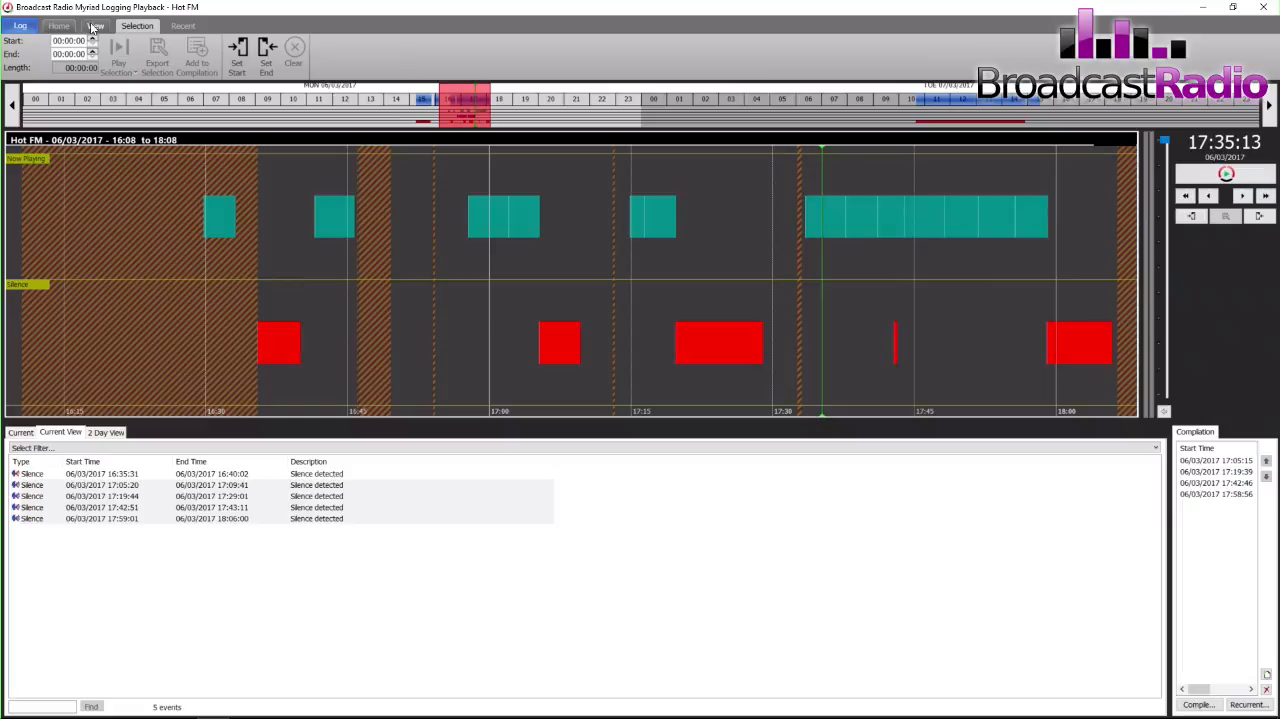
{"action": "left_click", "coordinate": [95, 25]}
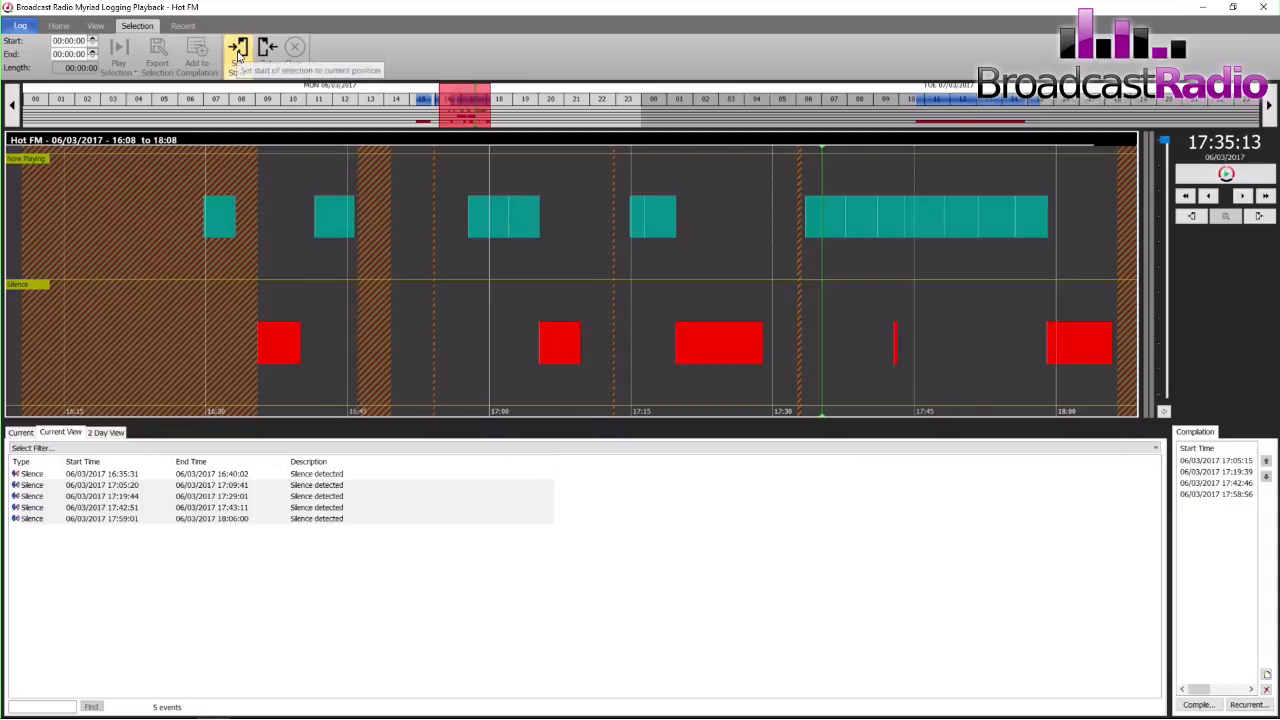
{"action": "left_click", "coordinate": [237, 48]}
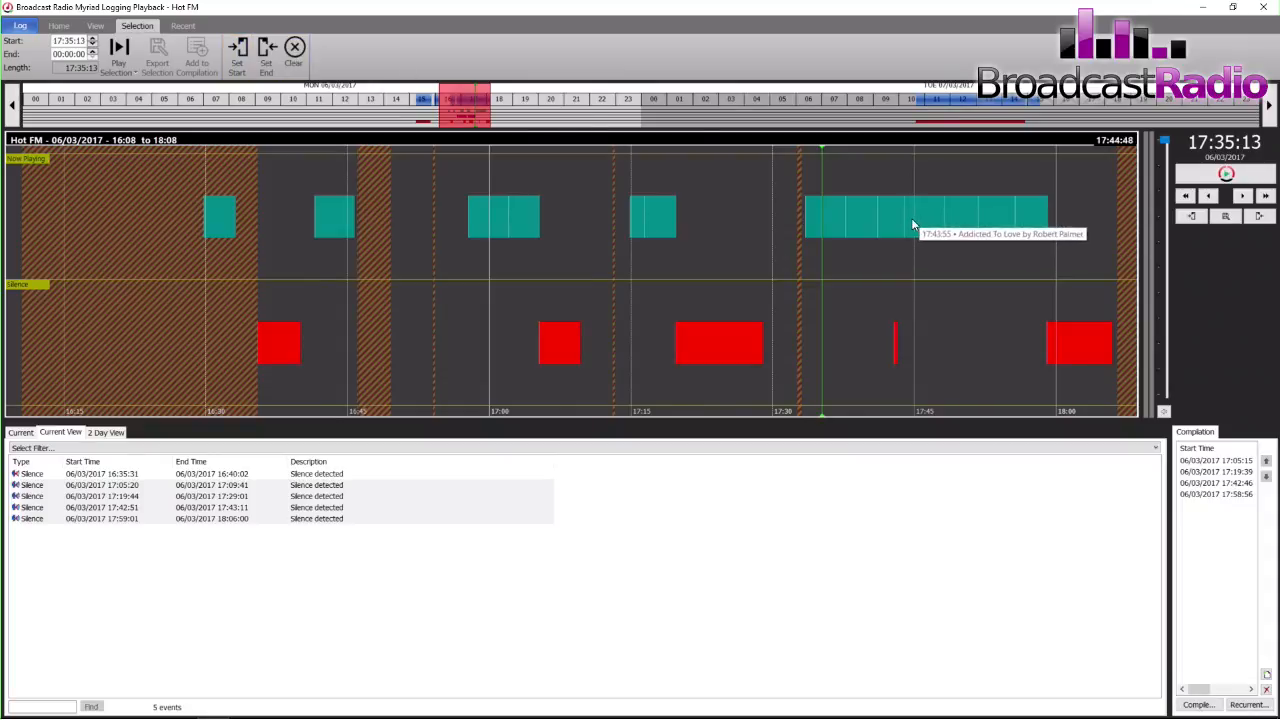
{"action": "left_click", "coordinate": [266, 55]}
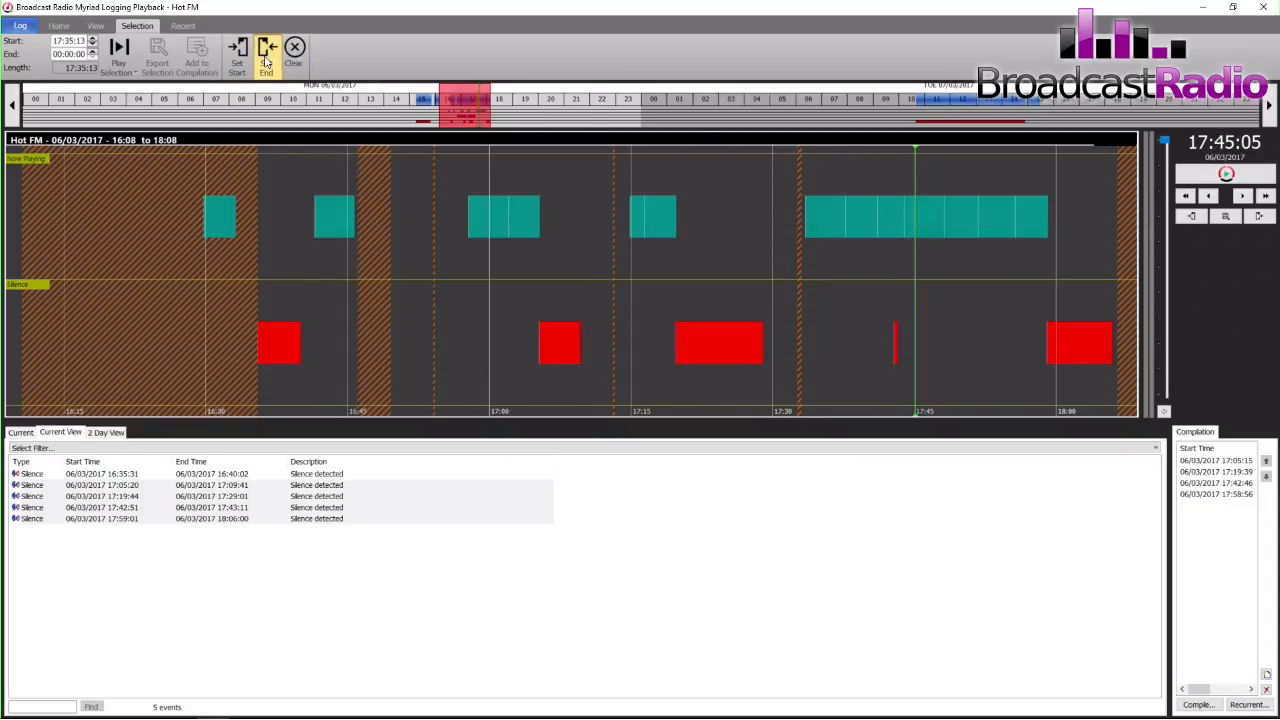
{"action": "left_click", "coordinate": [58, 25]}
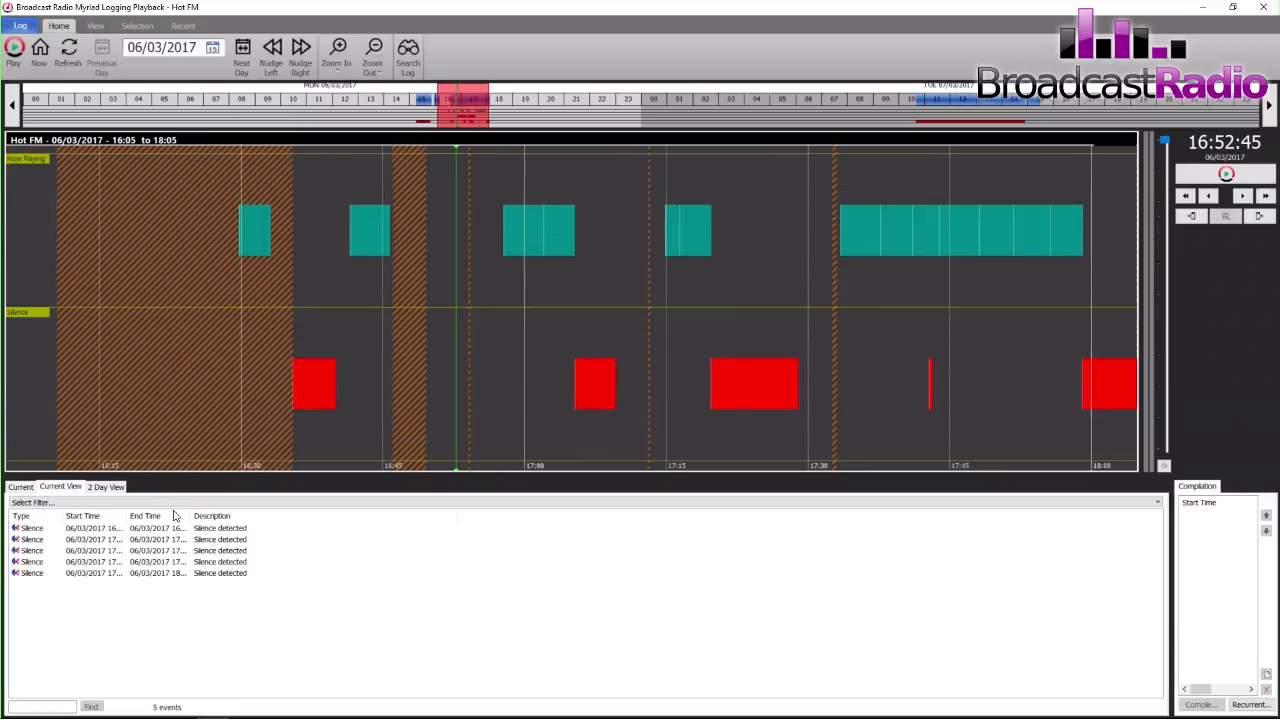
{"action": "mouse_move", "coordinate": [863, 232]}
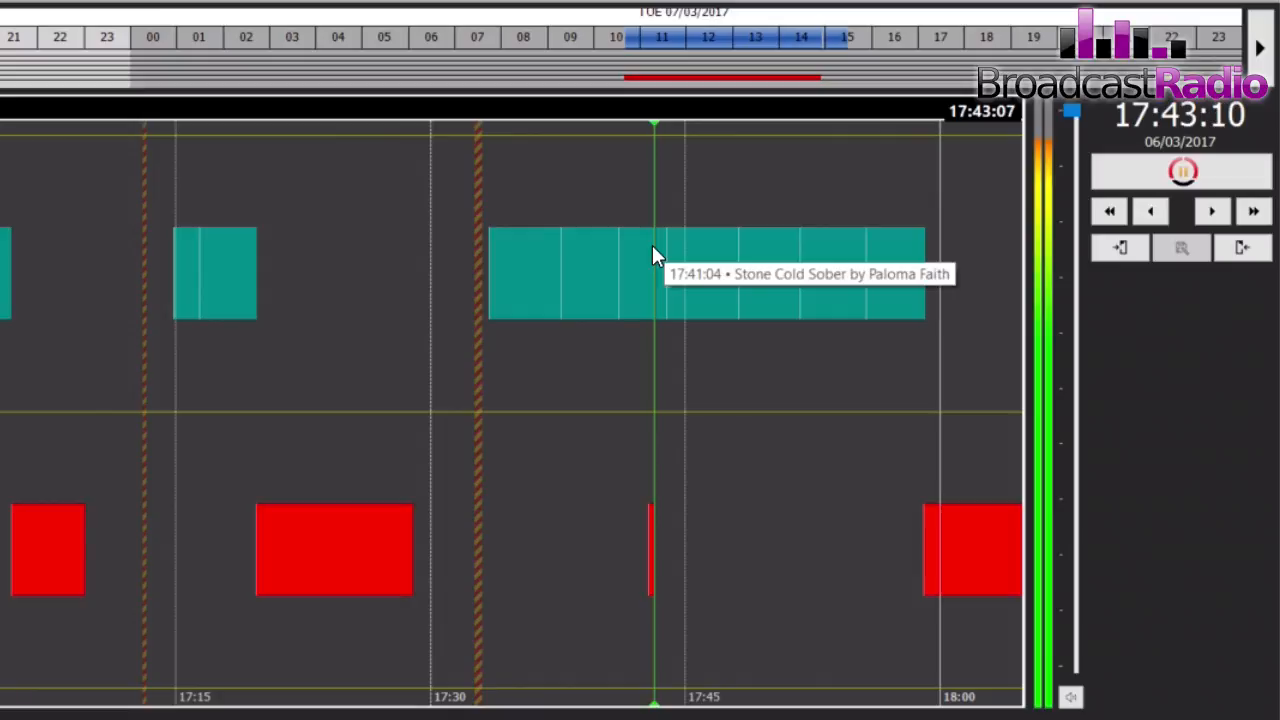
Pause Hot FM playback at 17:46:18 after listening through Stone Cold Sober
{"action": "left_click", "coordinate": [1182, 171]}
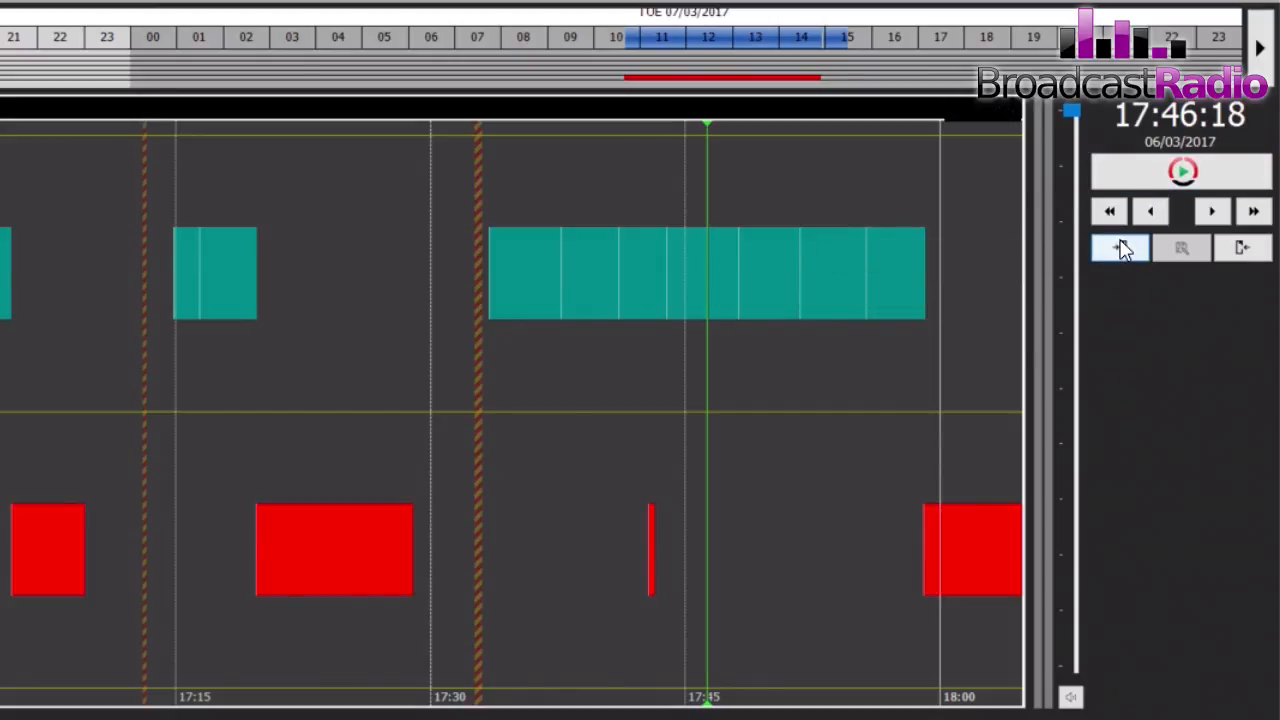
{"action": "mouse_move", "coordinate": [1243, 247]}
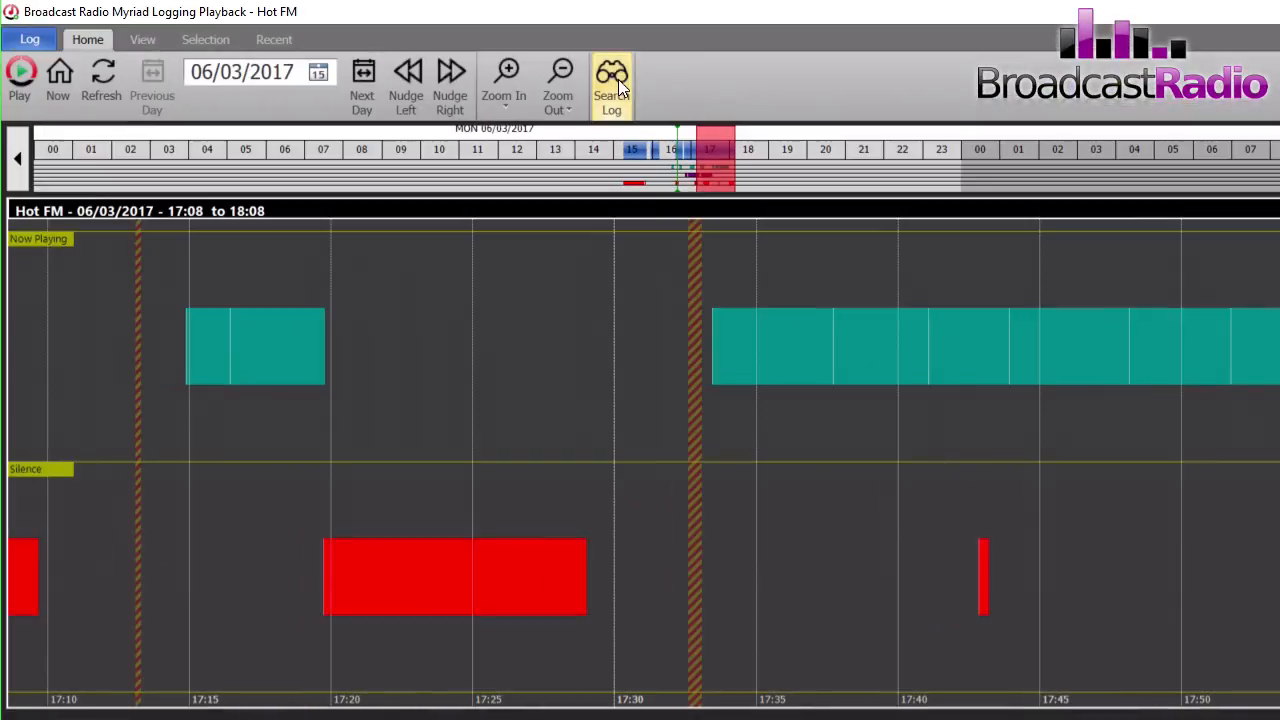
Search the log for 'van' and widen the description, start and end time columns
{"action": "left_click", "coordinate": [611, 83]}
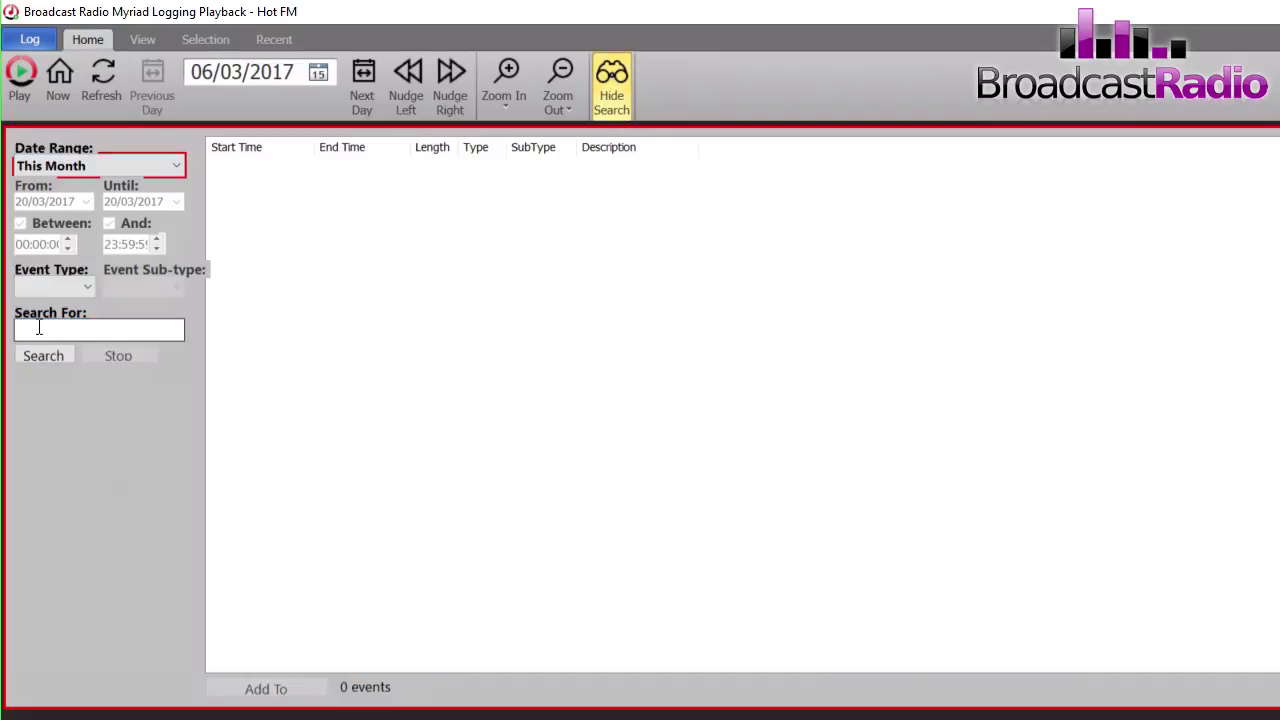
{"action": "left_click", "coordinate": [43, 355]}
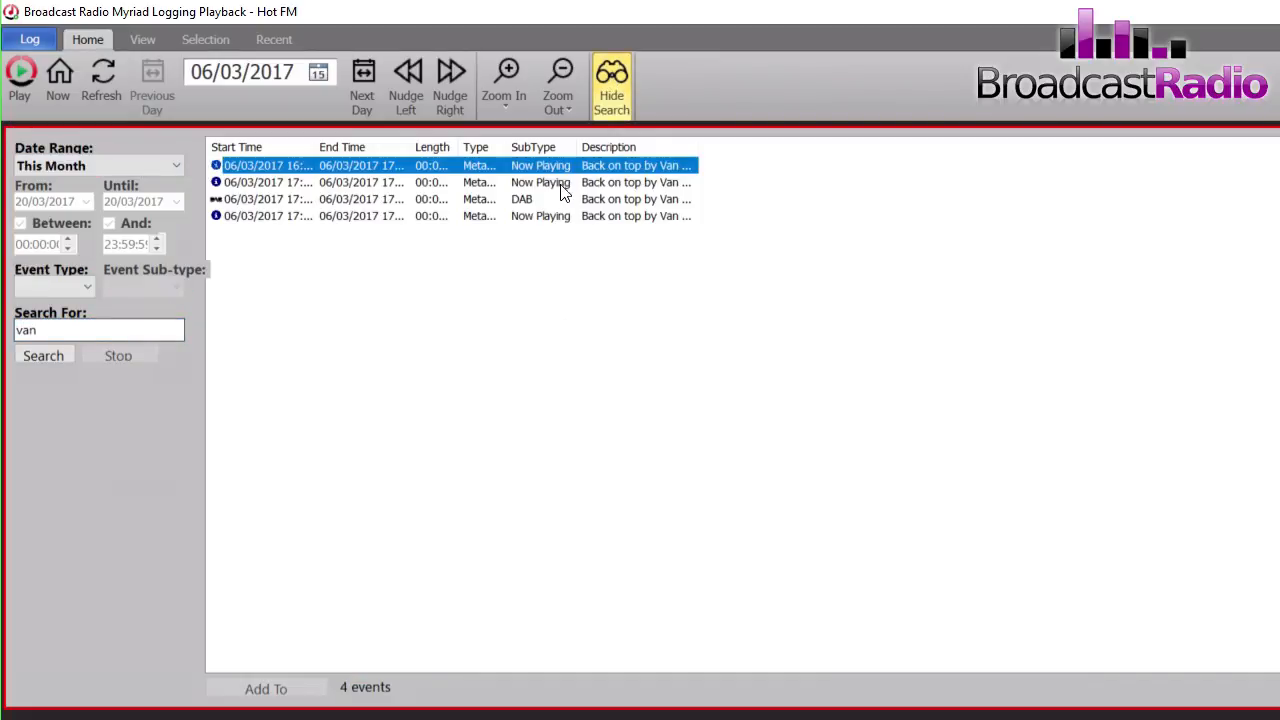
{"action": "left_click_drag", "start_coordinate": [695, 147], "coordinate": [825, 147]}
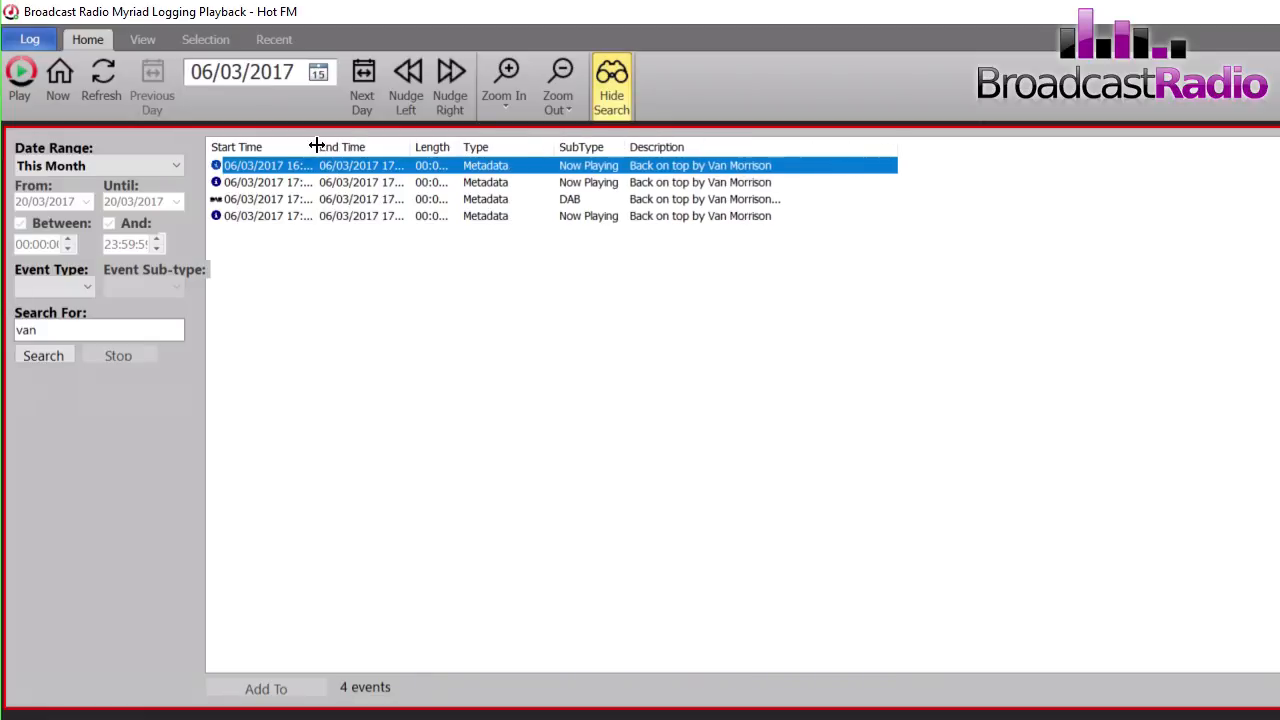
{"action": "left_click_drag", "start_coordinate": [315, 146], "coordinate": [450, 146]}
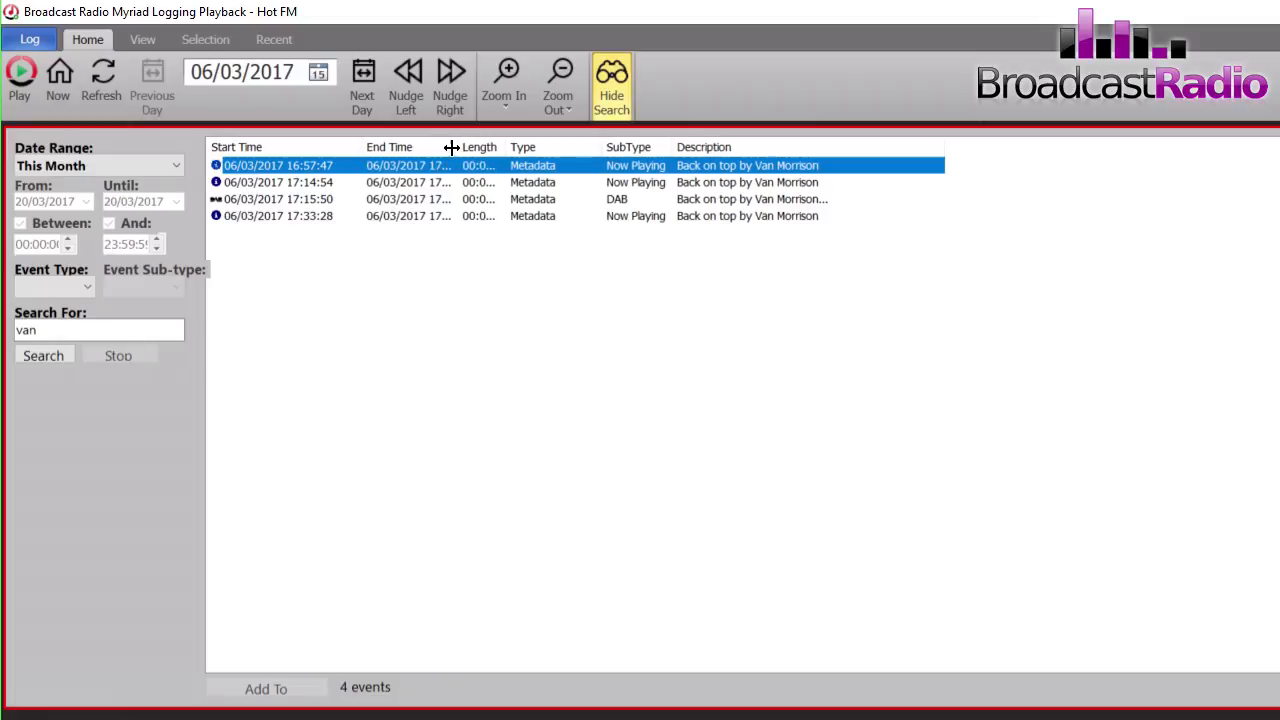
{"action": "left_click_drag", "start_coordinate": [450, 147], "coordinate": [555, 147]}
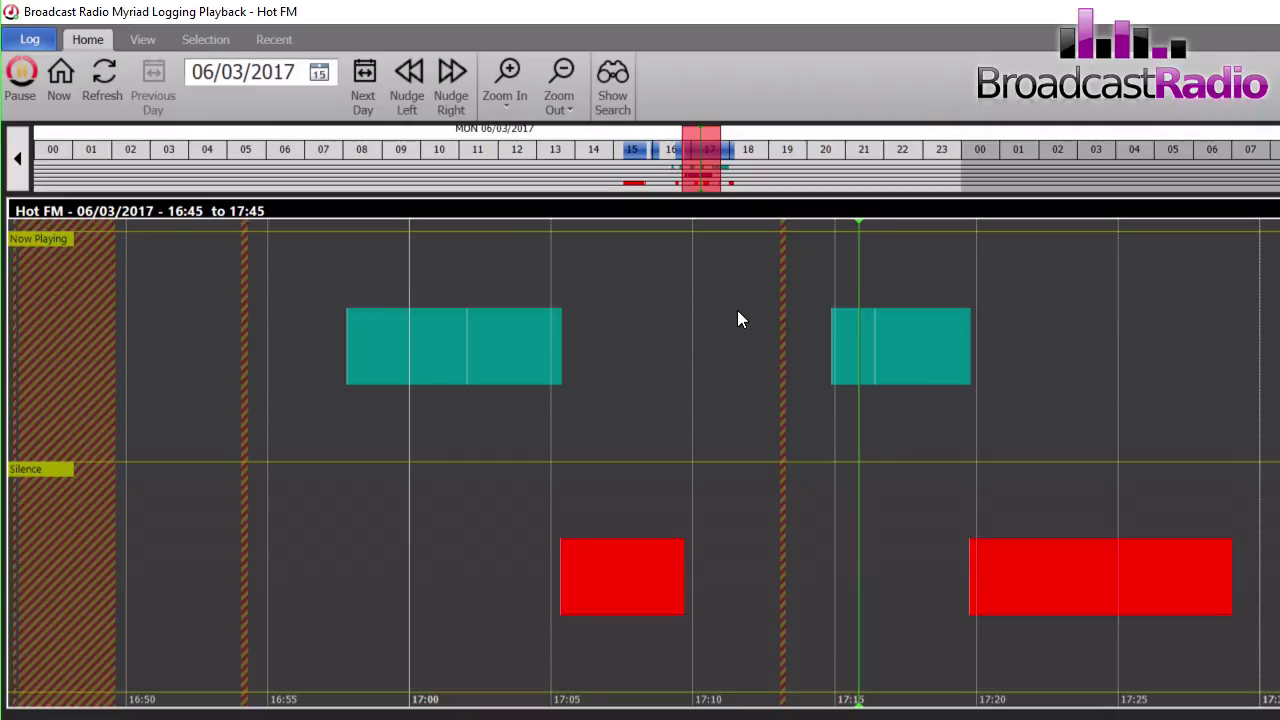
Pause, jump to the Back on top by Van Morrison result, and resume playback
{"action": "left_click", "coordinate": [20, 78]}
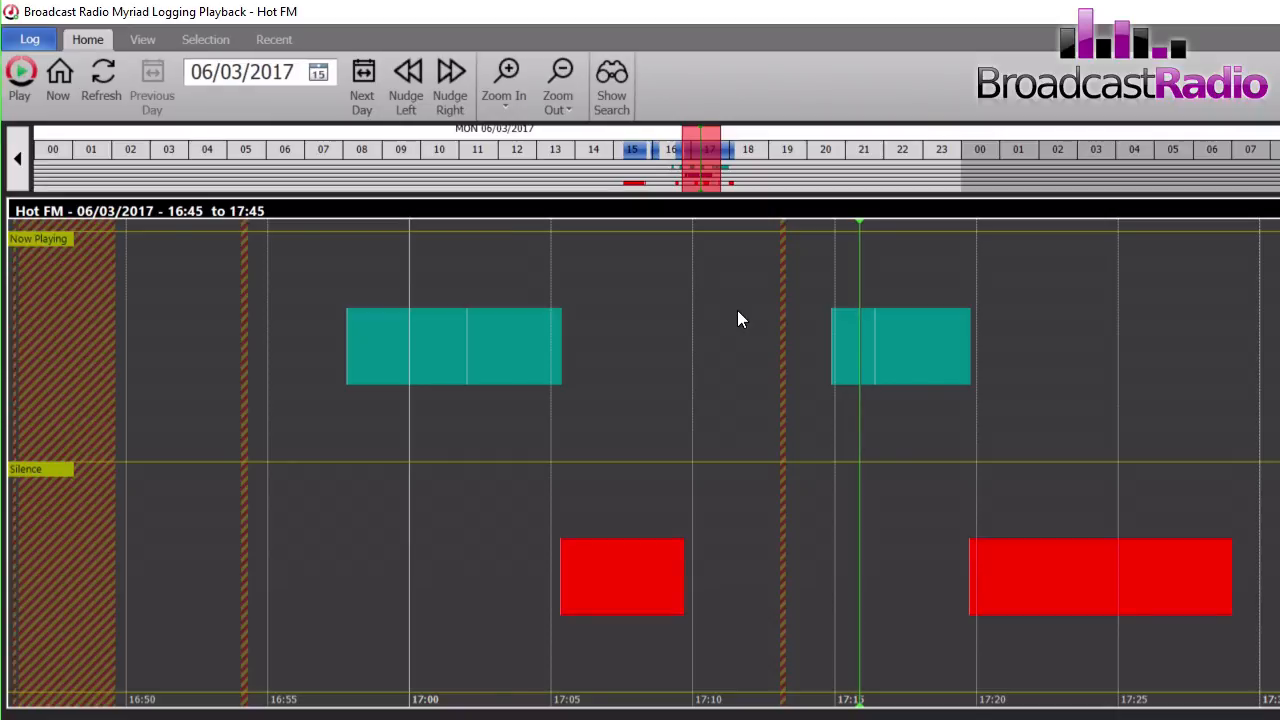
{"action": "left_click", "coordinate": [611, 85]}
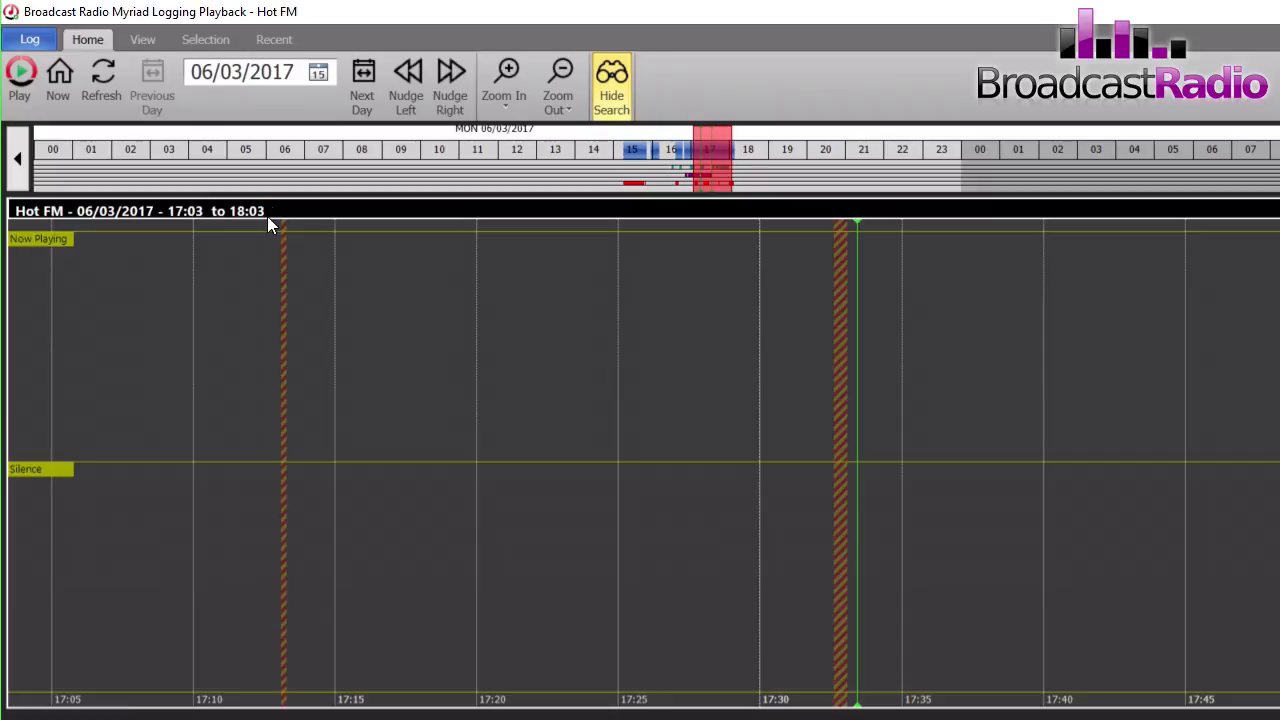
{"action": "left_click", "coordinate": [20, 80]}
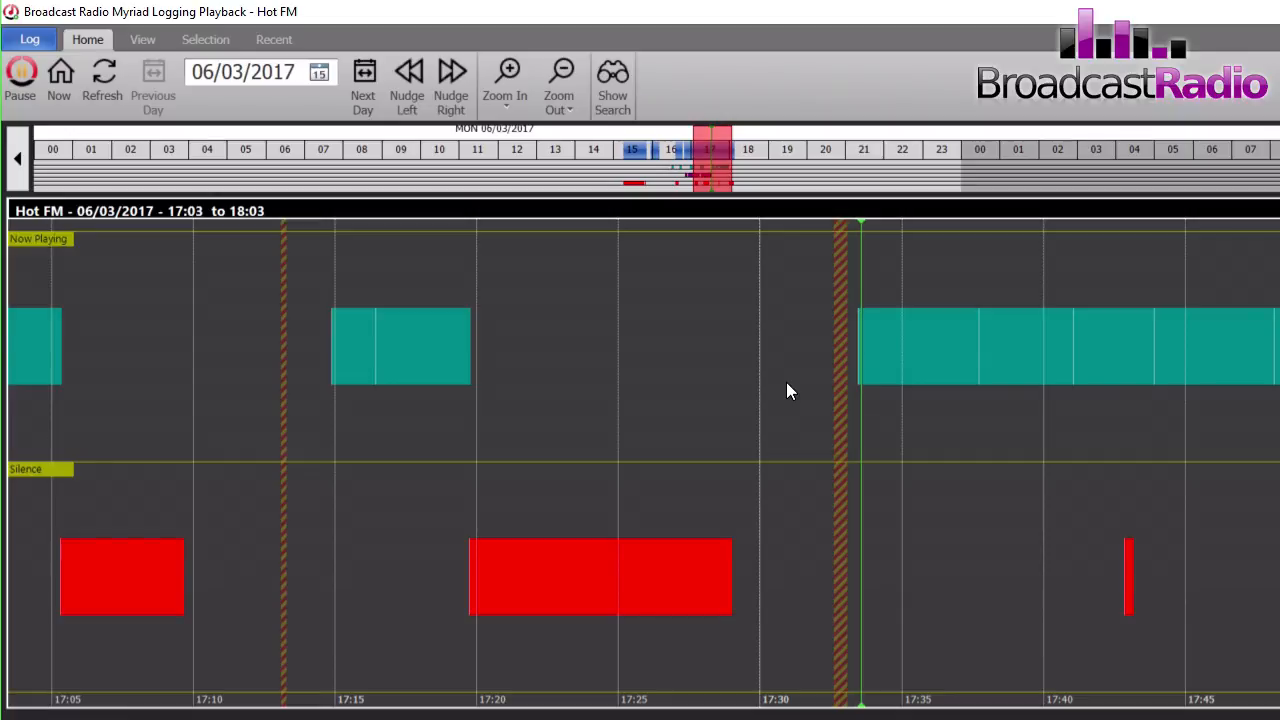
{"action": "left_click", "coordinate": [19, 85]}
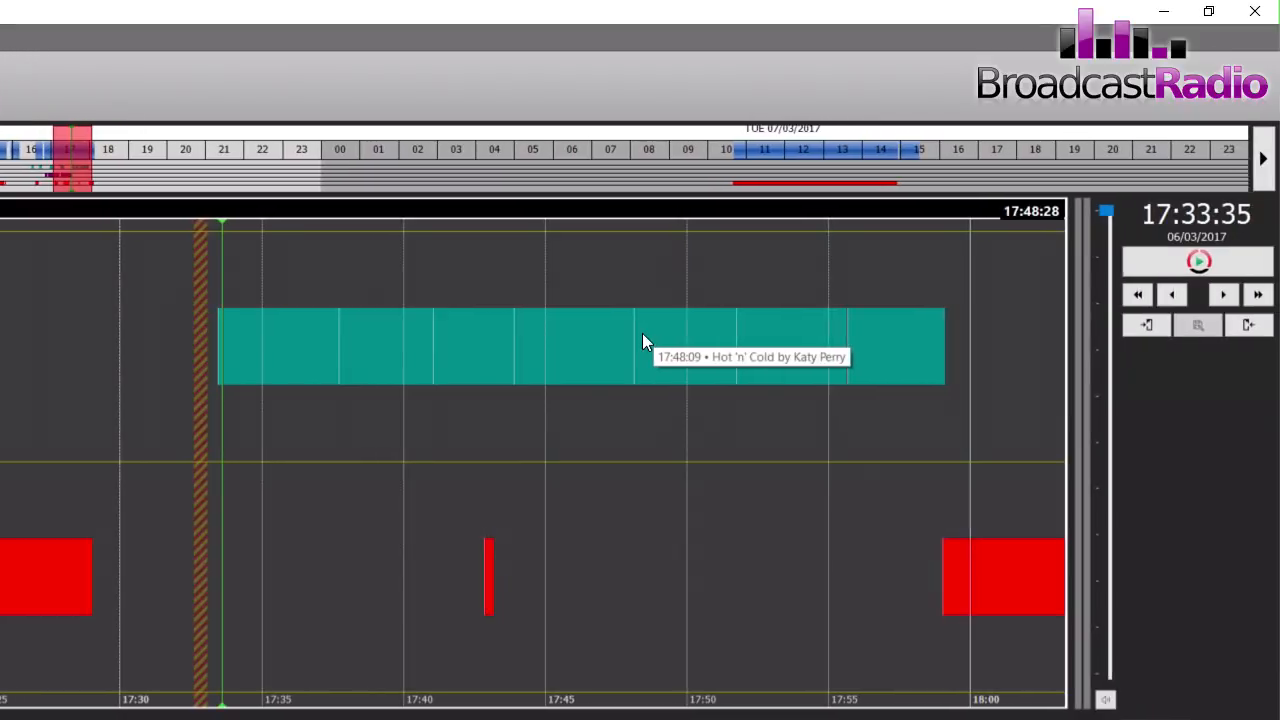
{"action": "mouse_move", "coordinate": [825, 345]}
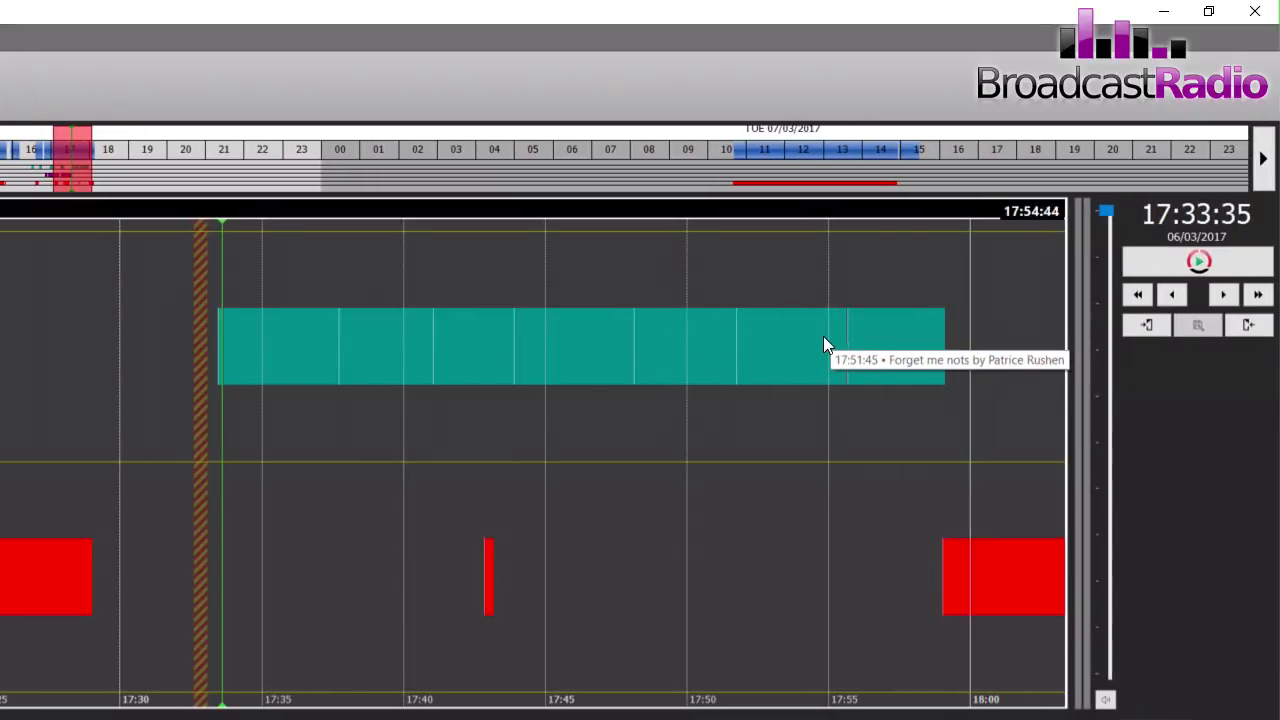
{"action": "mouse_move", "coordinate": [863, 340]}
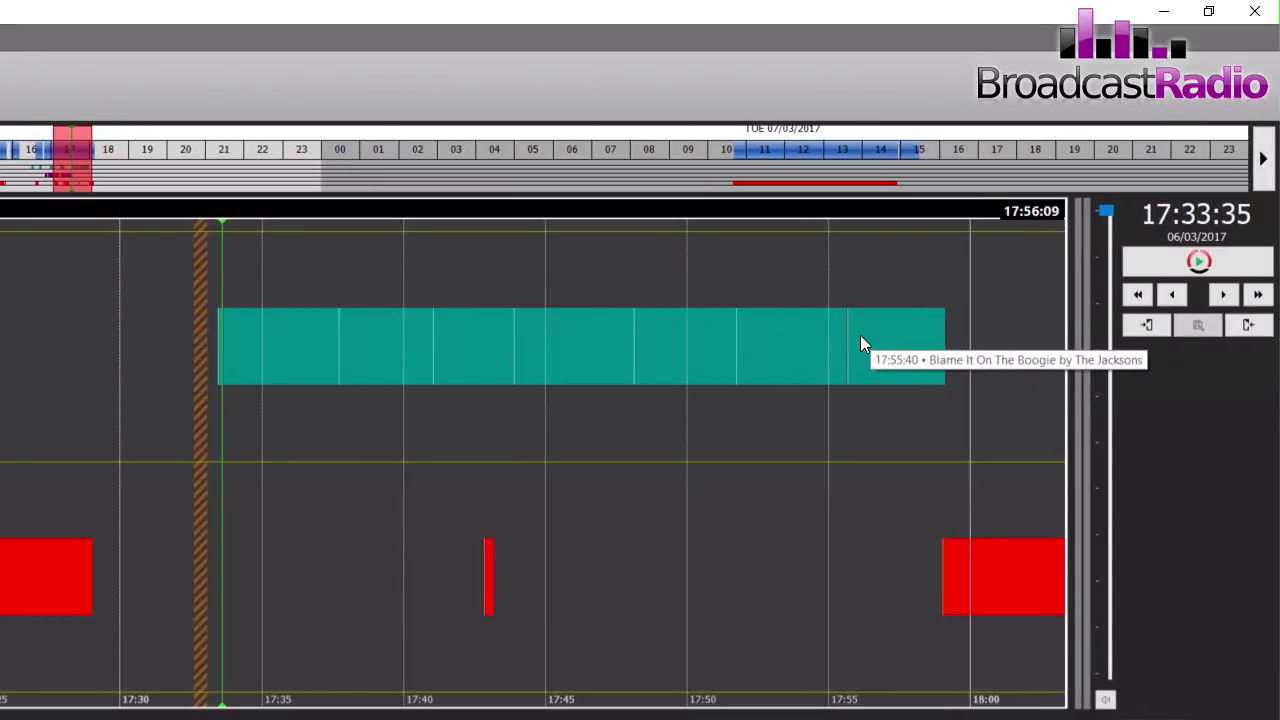
Play from Blame It On The Boogie by The Jacksons, then pause at 17:56:11
{"action": "left_click", "coordinate": [1198, 261]}
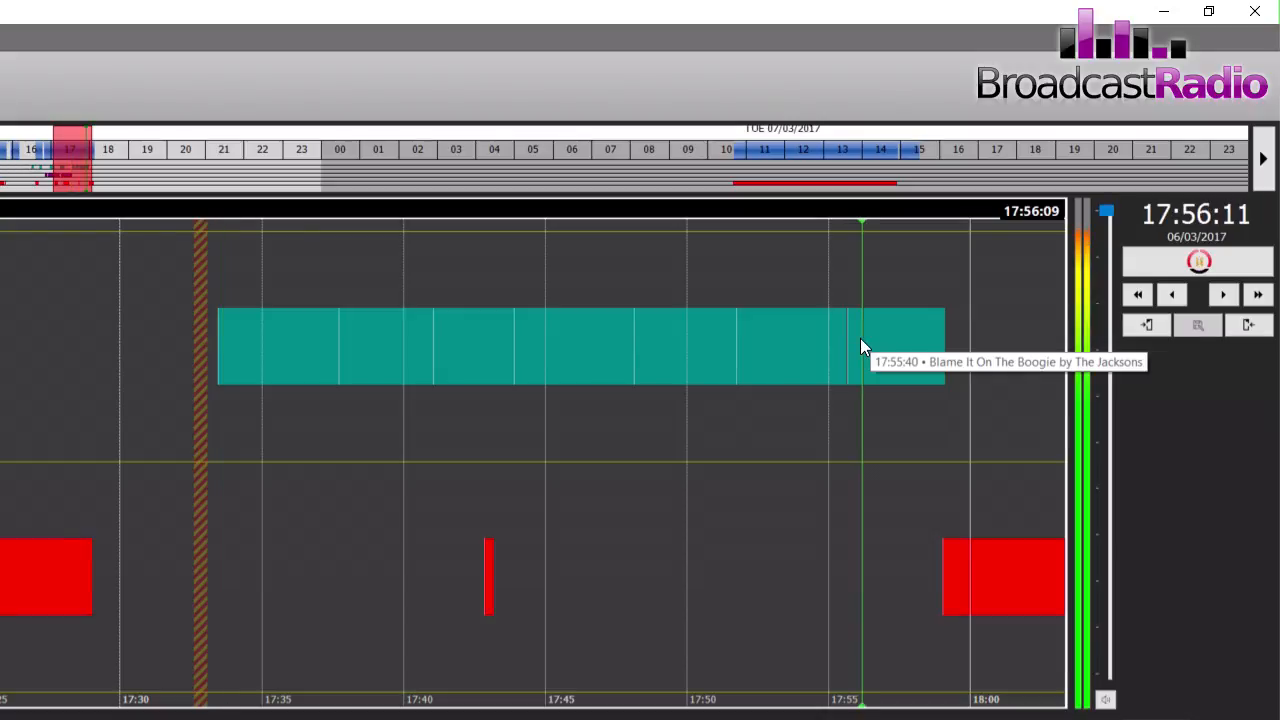
{"action": "left_click", "coordinate": [1197, 261]}
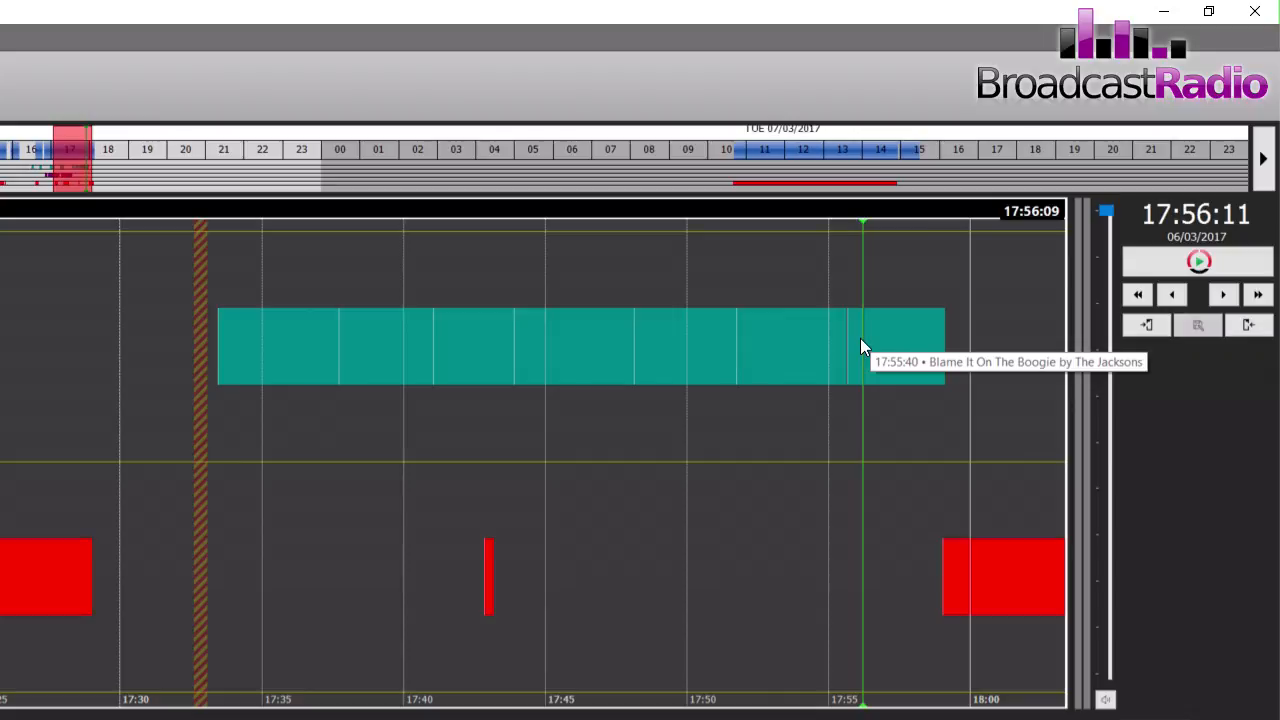
{"action": "mouse_move", "coordinate": [155, 348]}
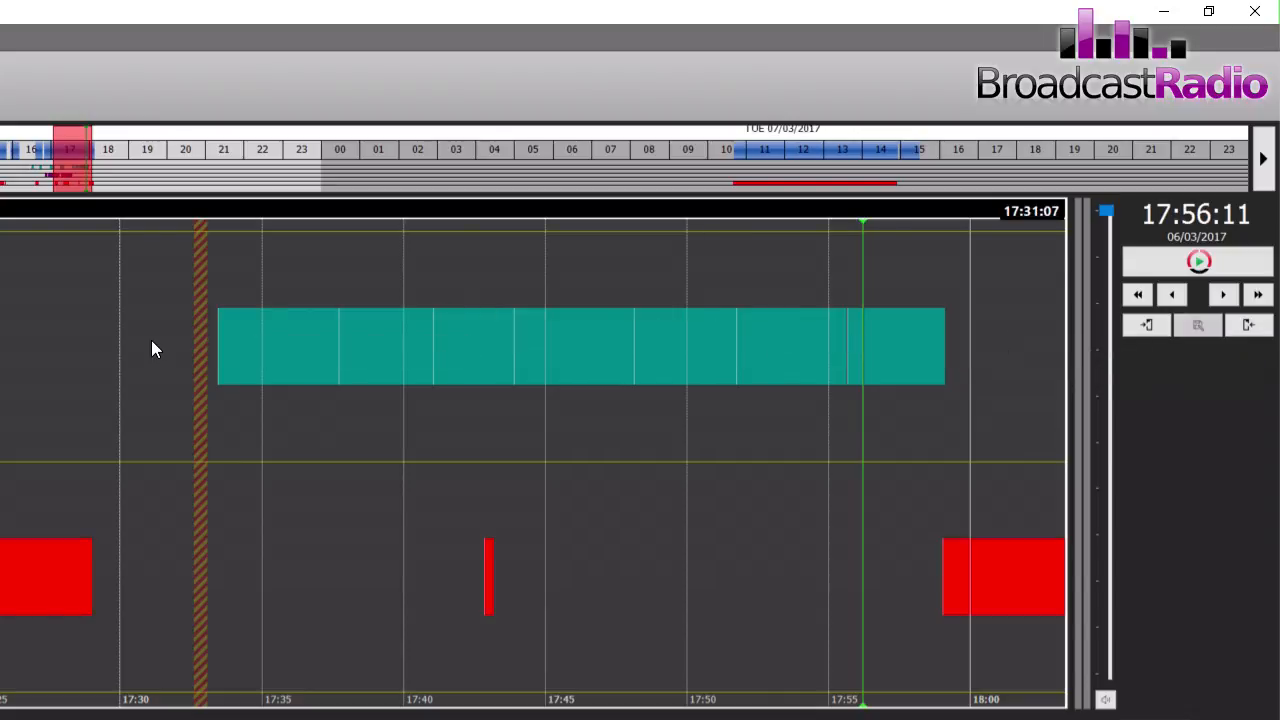
{"action": "mouse_move", "coordinate": [248, 383]}
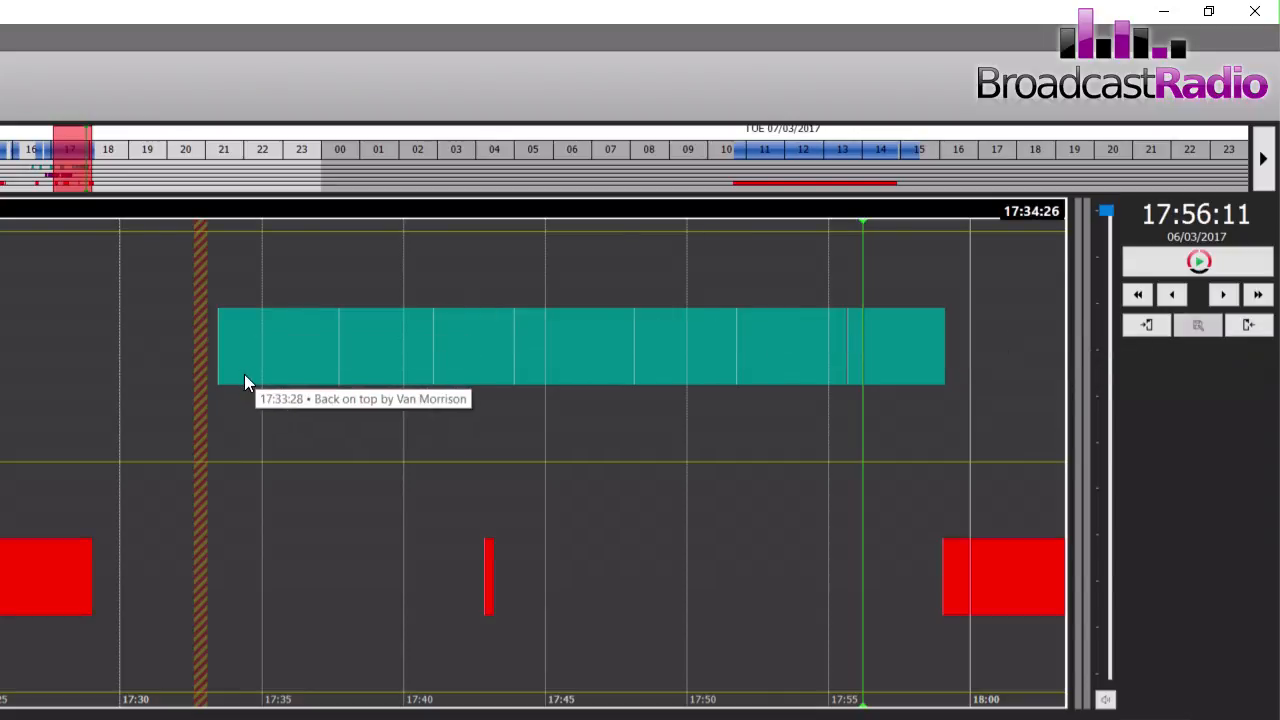